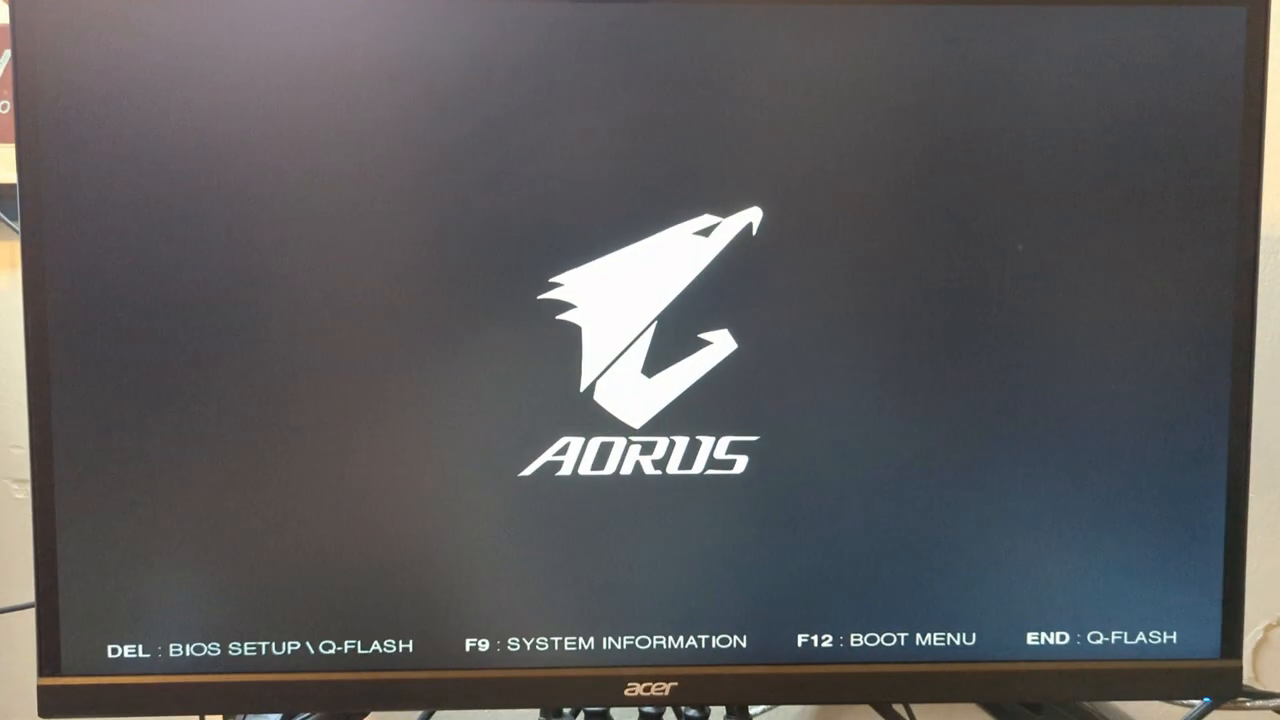
Step: Enter Q-Flash at startup with the boot key, showing the current BIOS F64e
{"action": "key", "text": "Delete"}
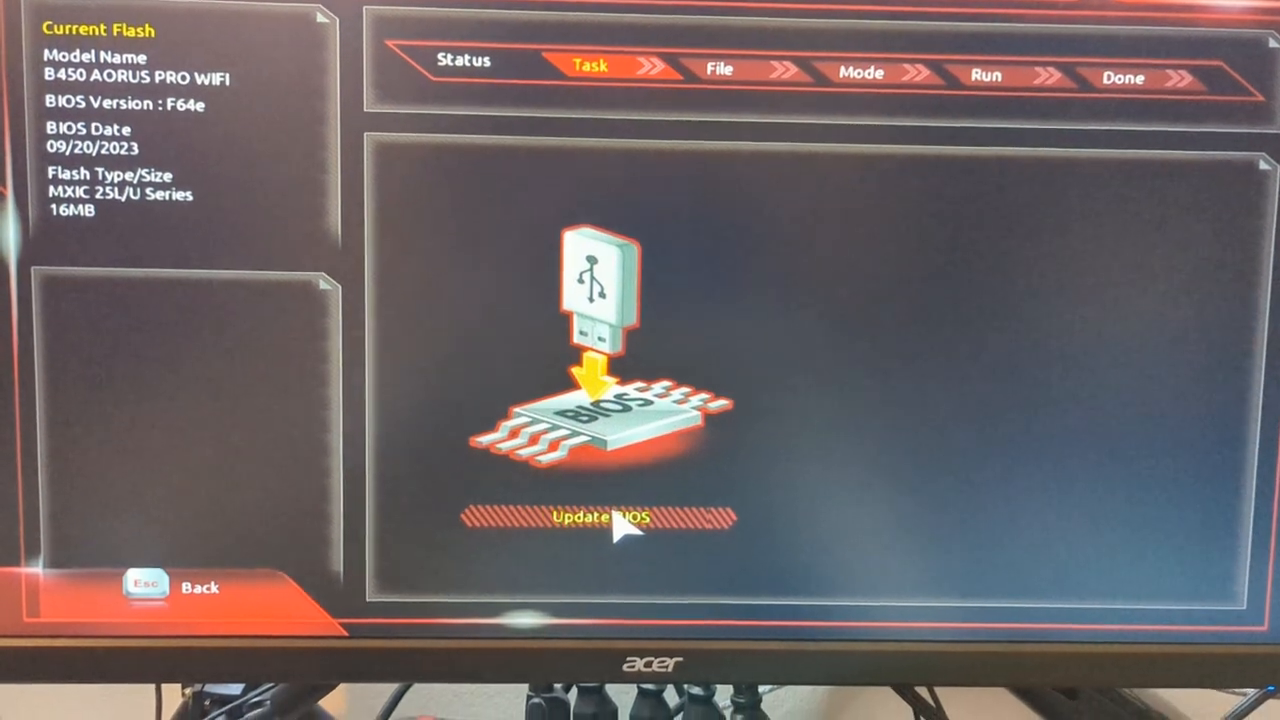
Step: Load B450AORUSPROWIFI.F64e from drive B:Kingston, past the Can't Read File warning
{"action": "left_click", "coordinate": [595, 519]}
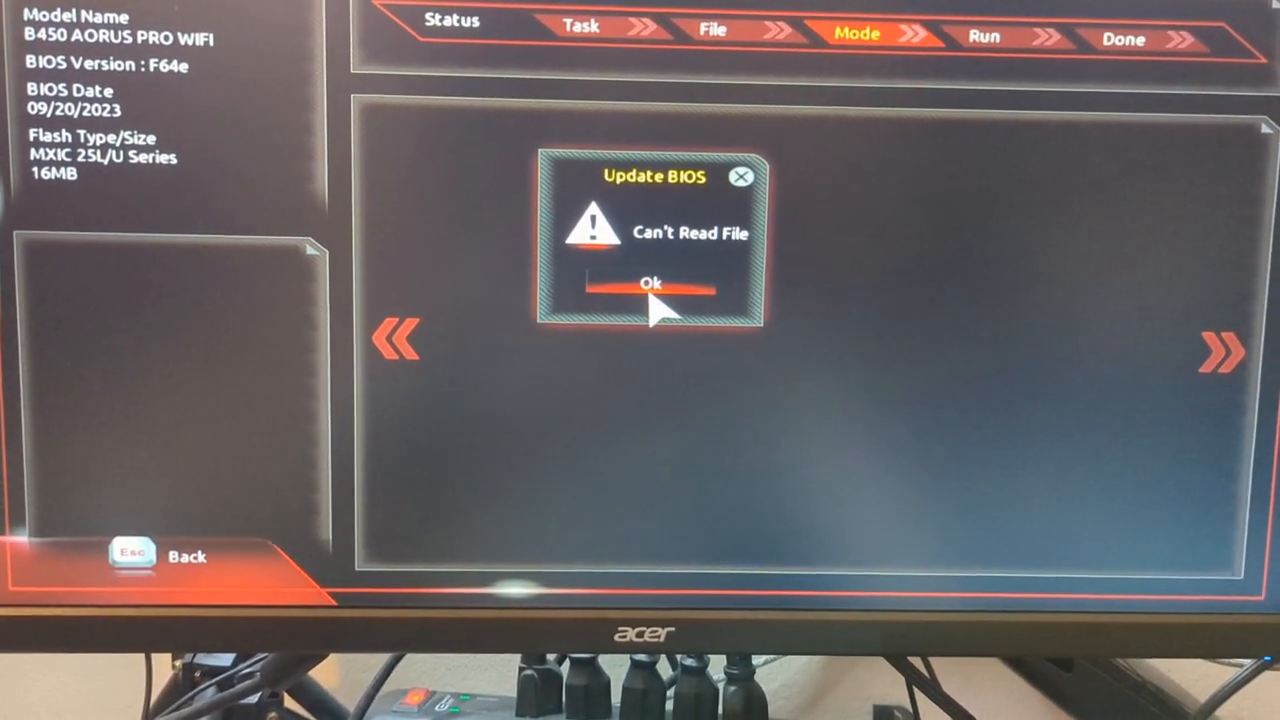
{"action": "left_click", "coordinate": [651, 285]}
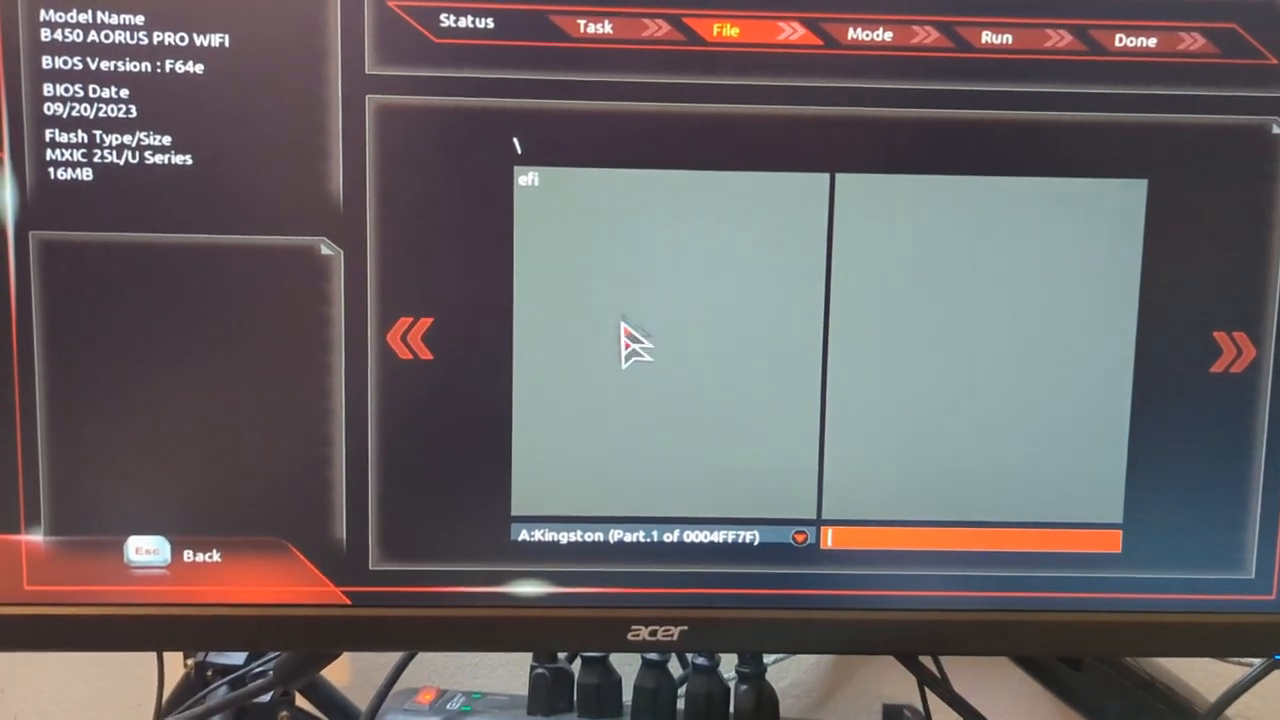
{"action": "left_click", "coordinate": [795, 536]}
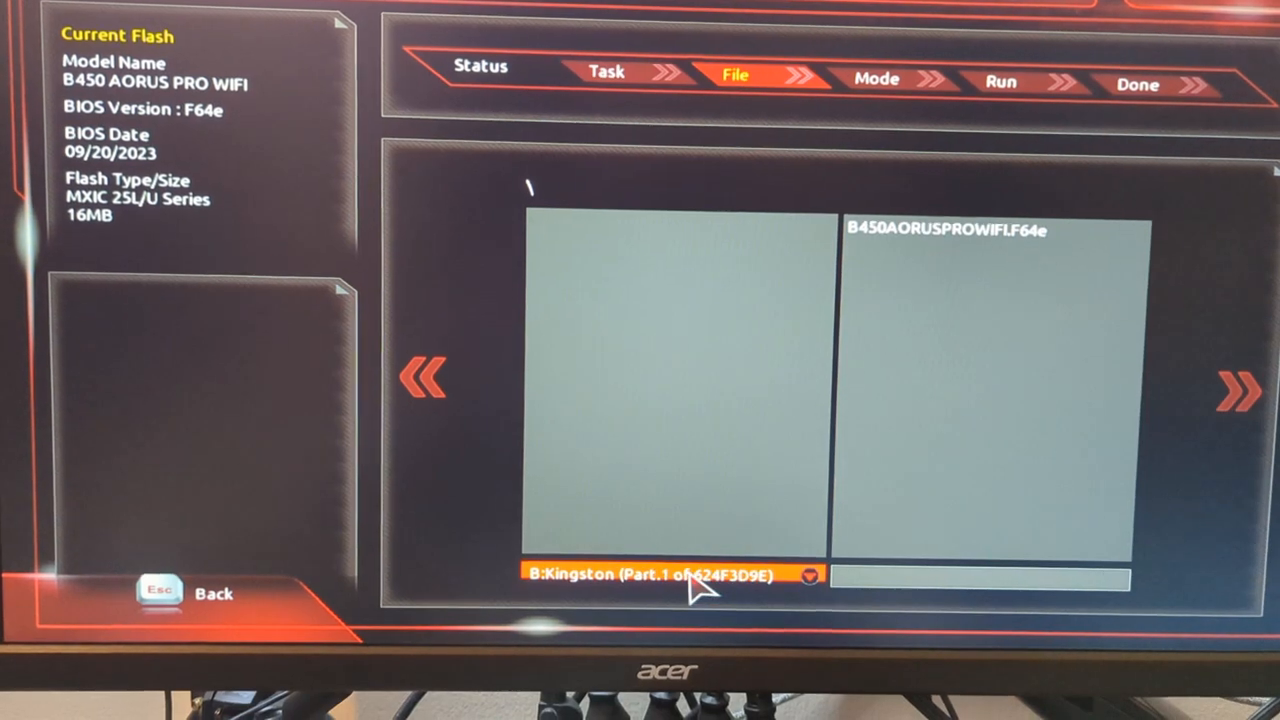
{"action": "left_click", "coordinate": [945, 233]}
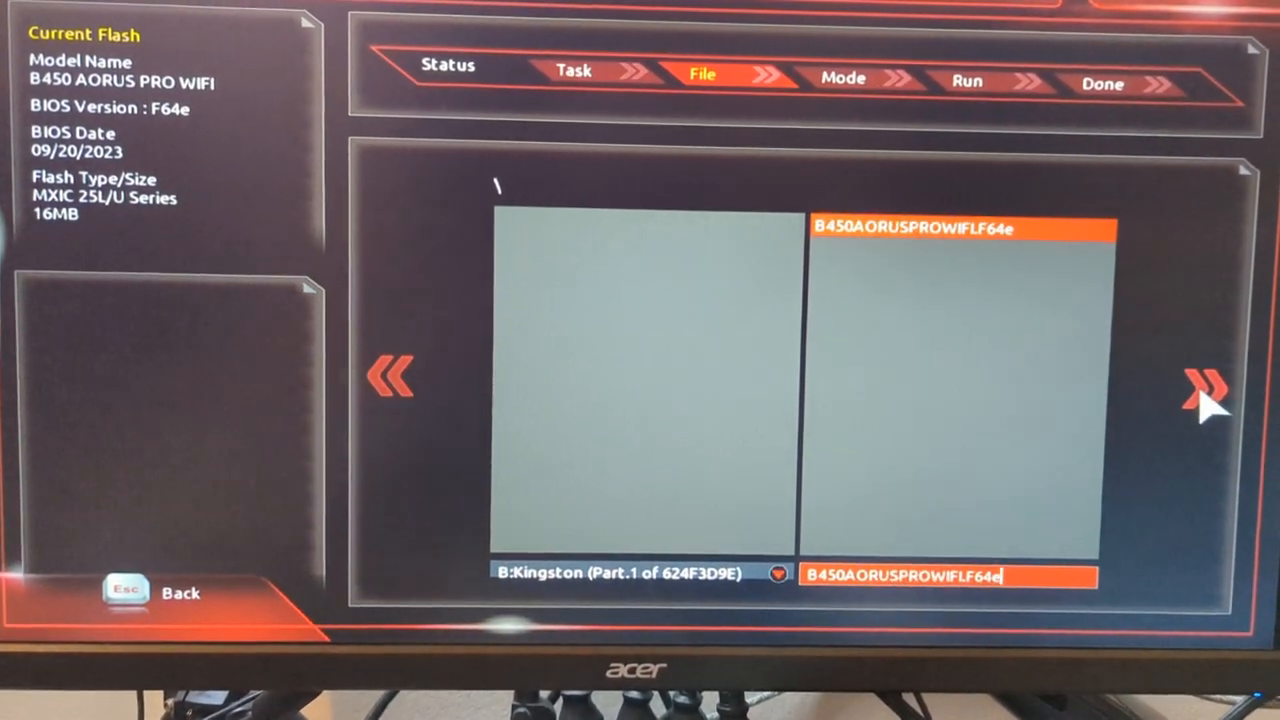
{"action": "left_click", "coordinate": [1207, 385]}
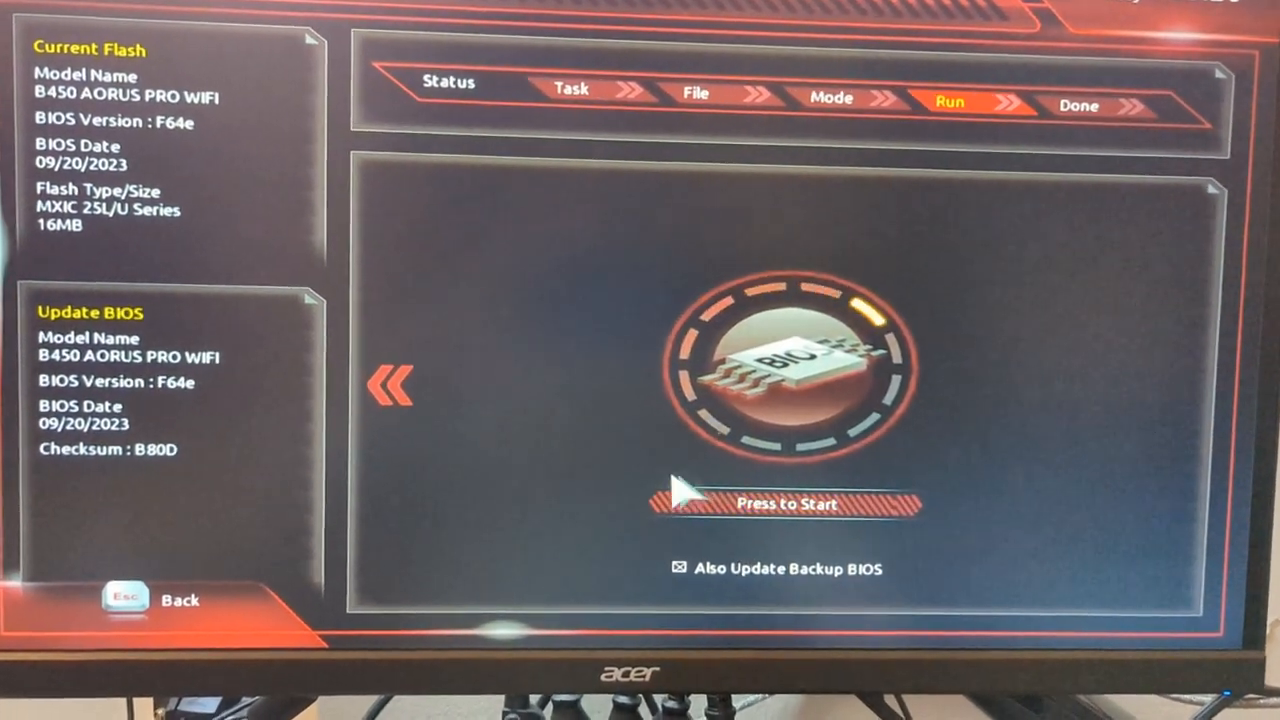
Step: Return to file selection, open the efi folder on A:Kingston, and restart Update BIOS
{"action": "left_click", "coordinate": [392, 383]}
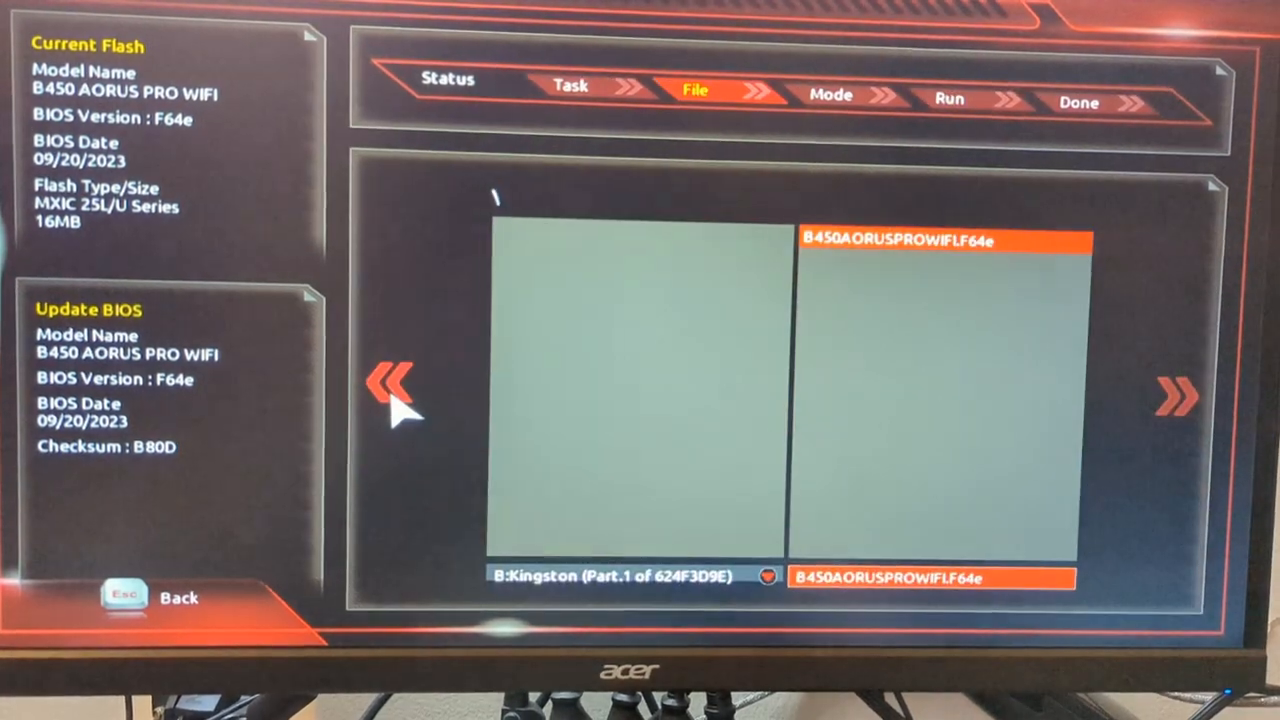
{"action": "mouse_move", "coordinate": [590, 510]}
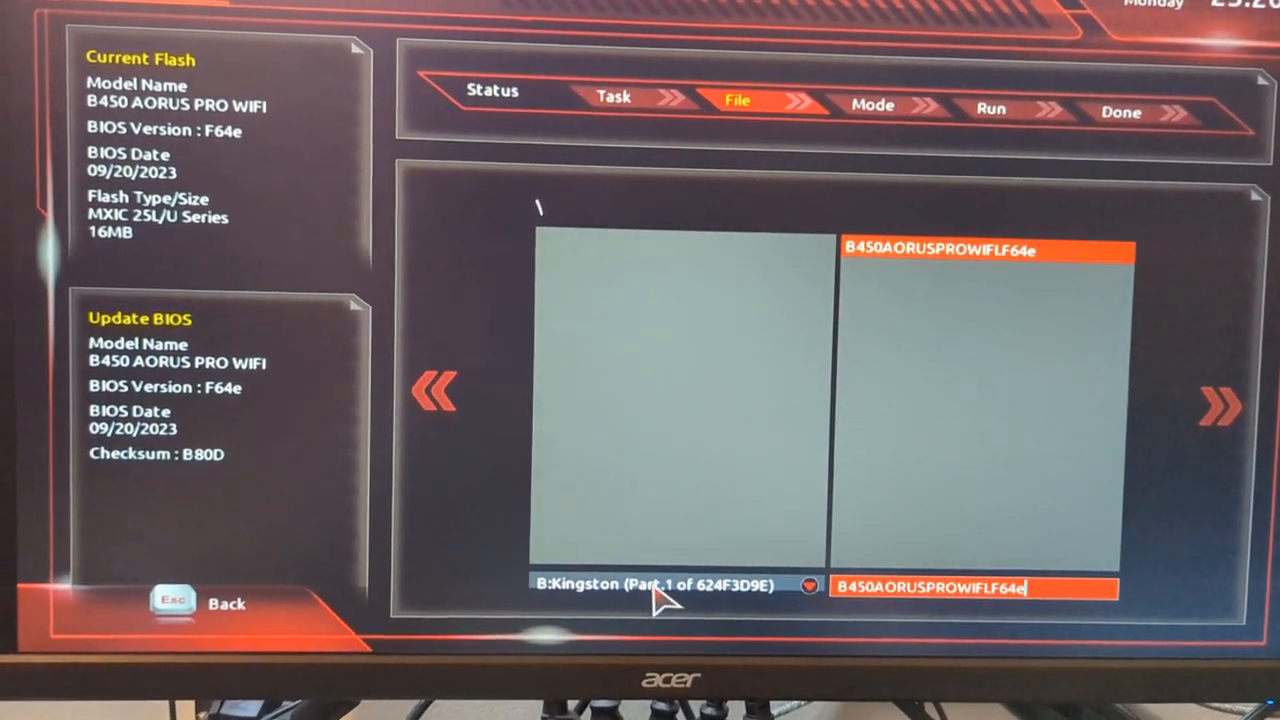
{"action": "left_click", "coordinate": [810, 585]}
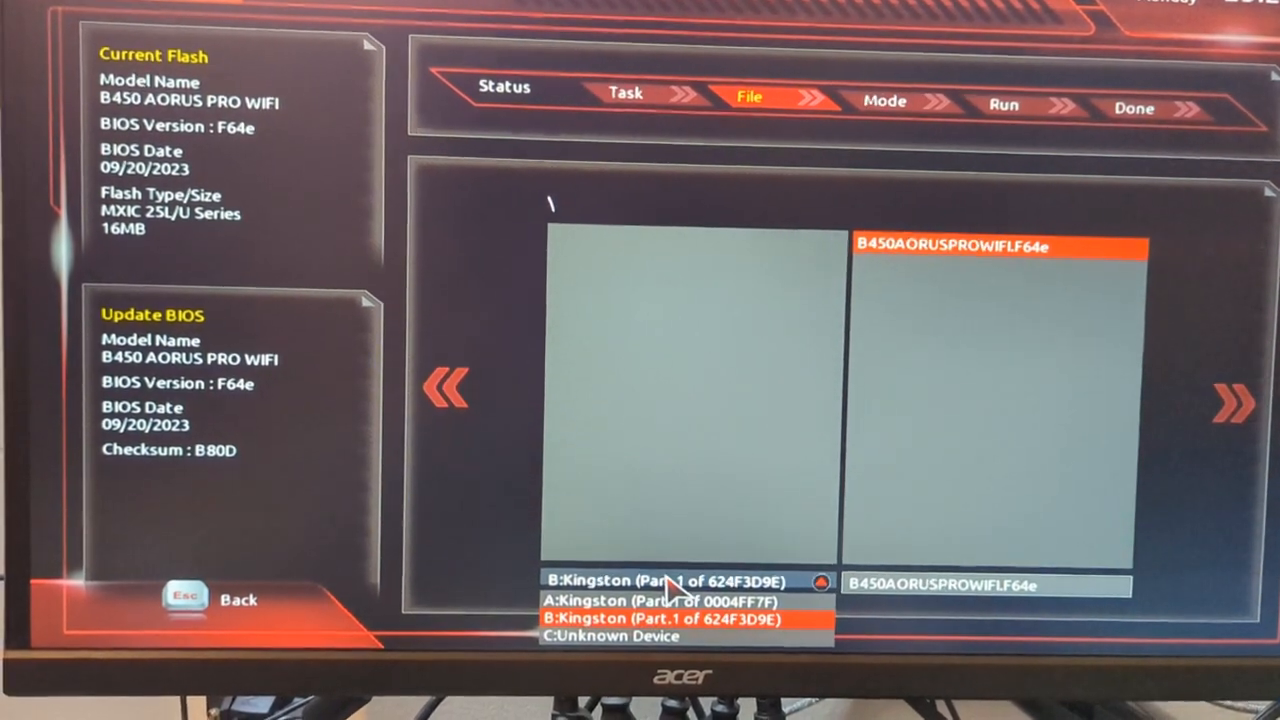
{"action": "left_click", "coordinate": [665, 601]}
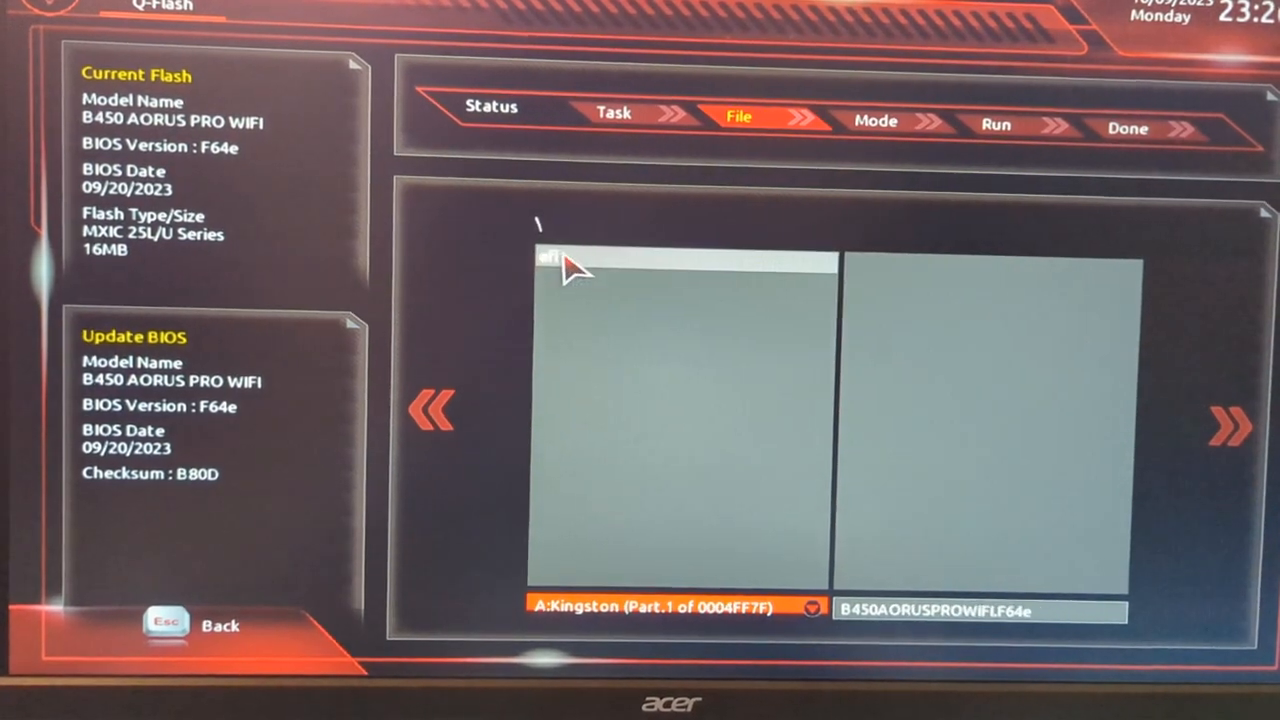
{"action": "double_click", "coordinate": [550, 261]}
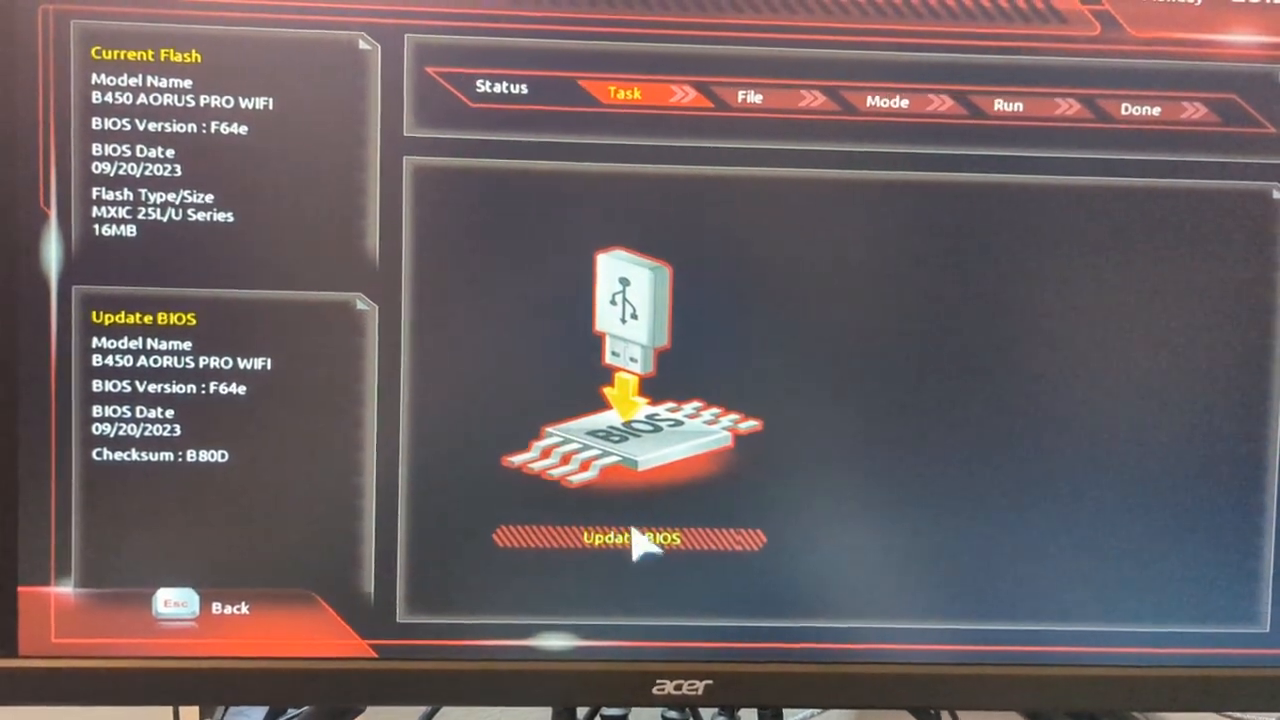
{"action": "left_click", "coordinate": [628, 540]}
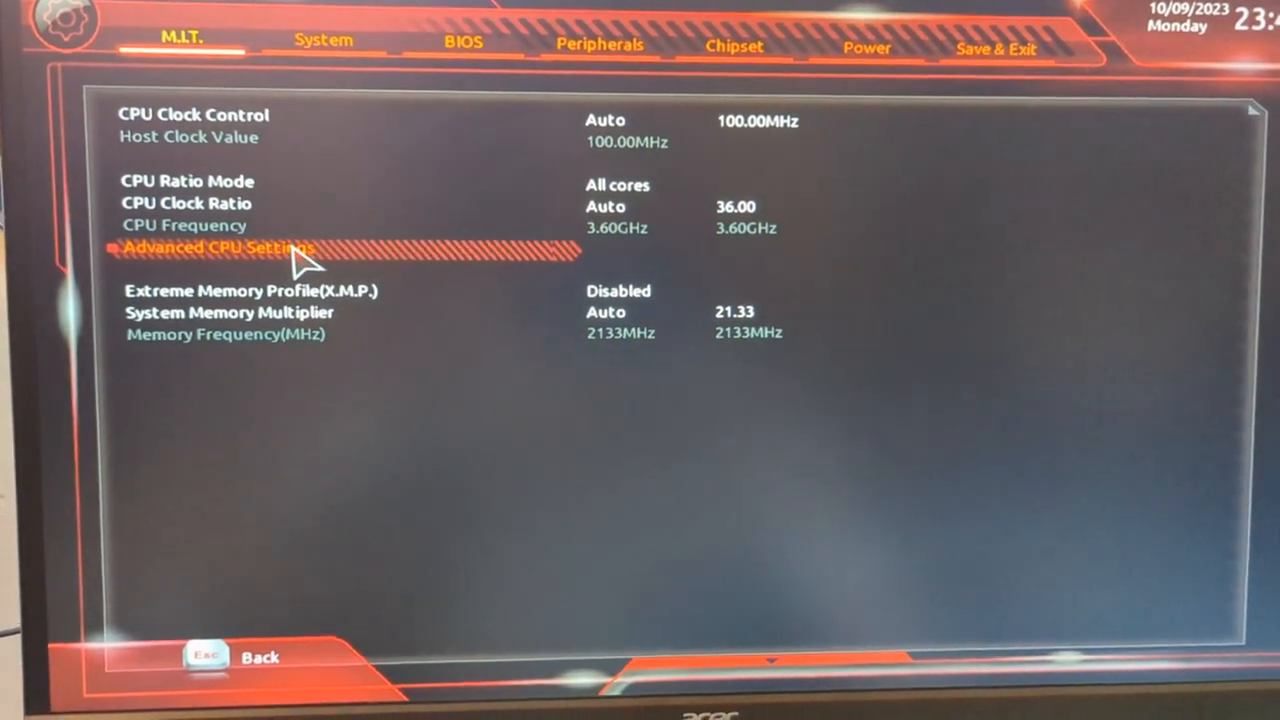
Step: Enable SVM Mode in Advanced CPU Settings and choose Save & Exit Setup
{"action": "left_click", "coordinate": [300, 247]}
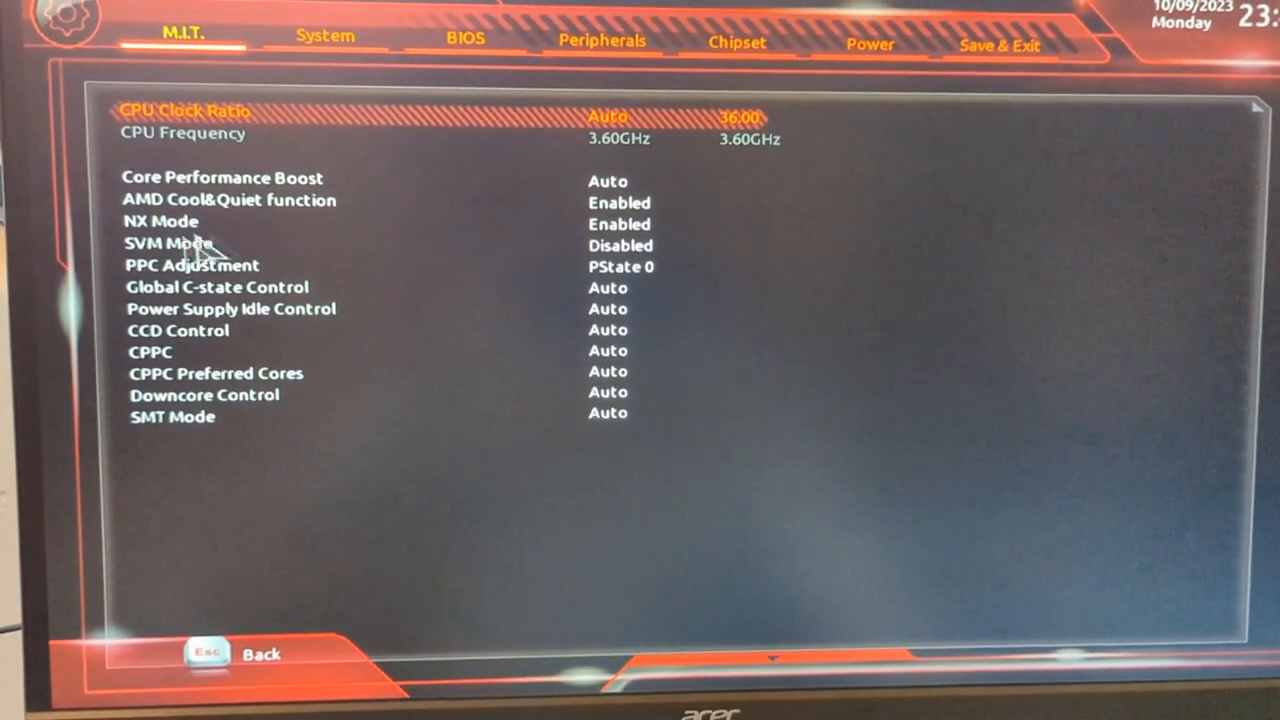
{"action": "left_click", "coordinate": [170, 245]}
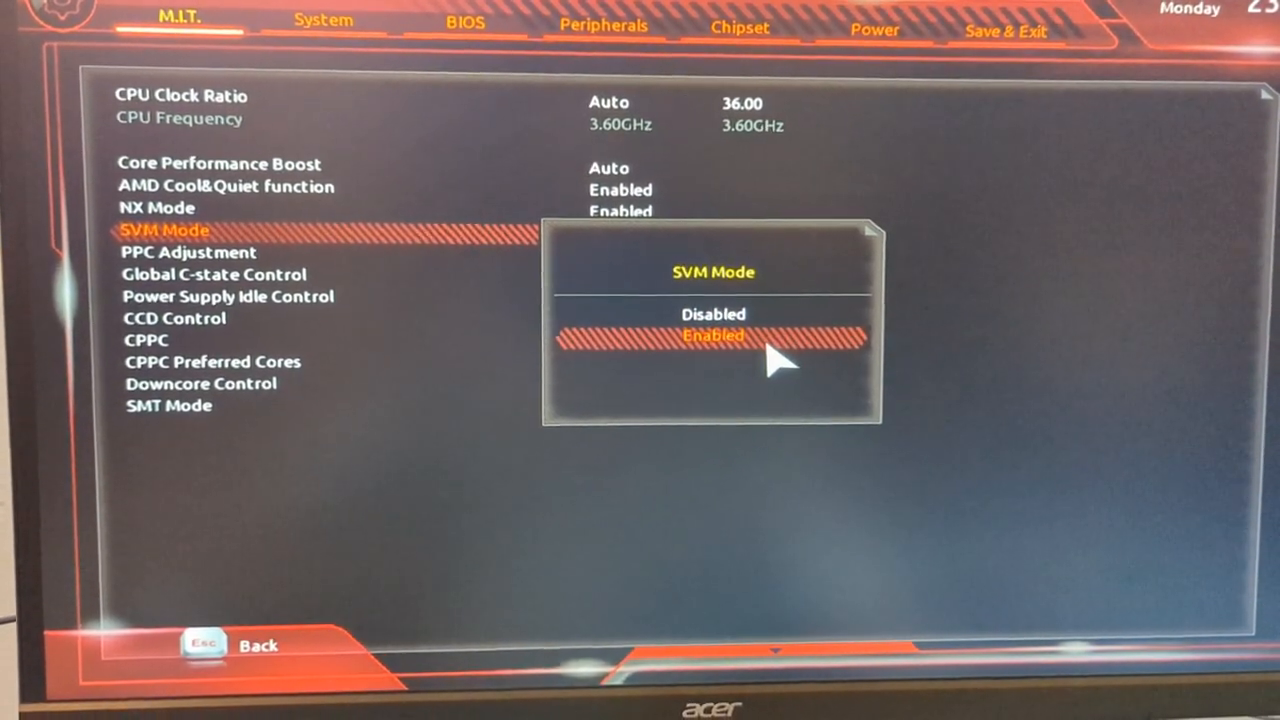
{"action": "left_click", "coordinate": [712, 336]}
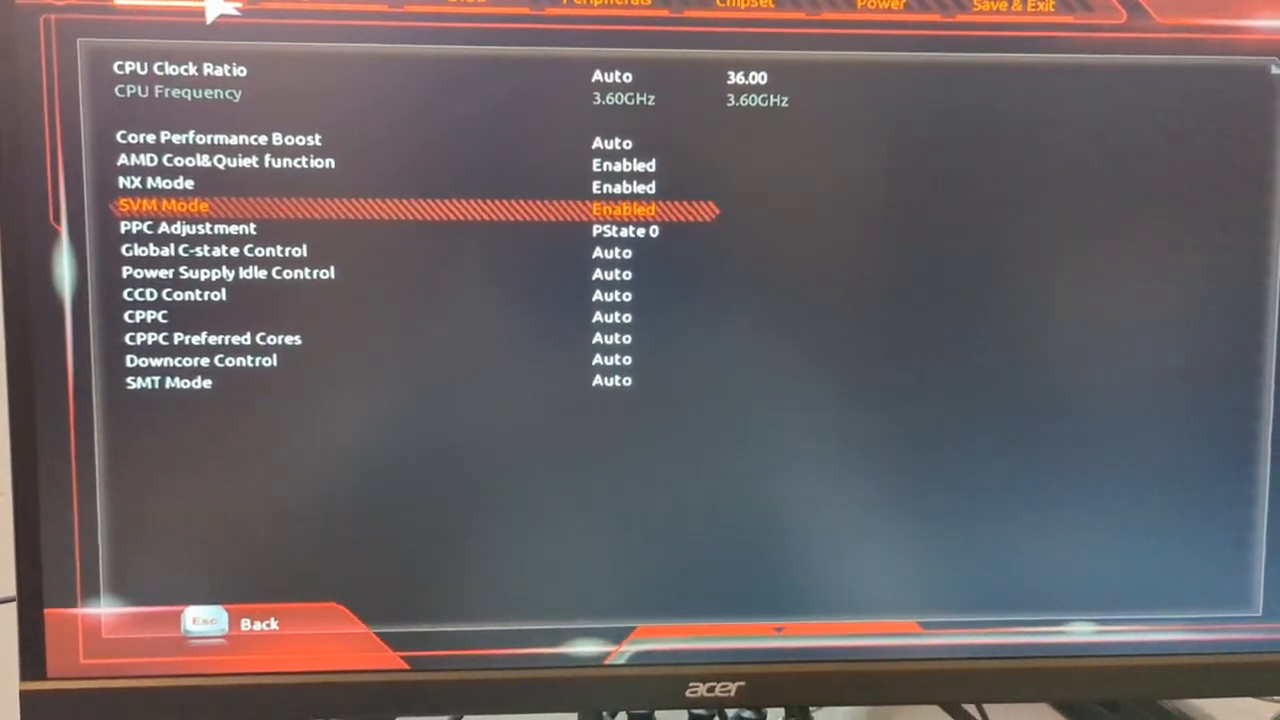
{"action": "key", "text": "Escape"}
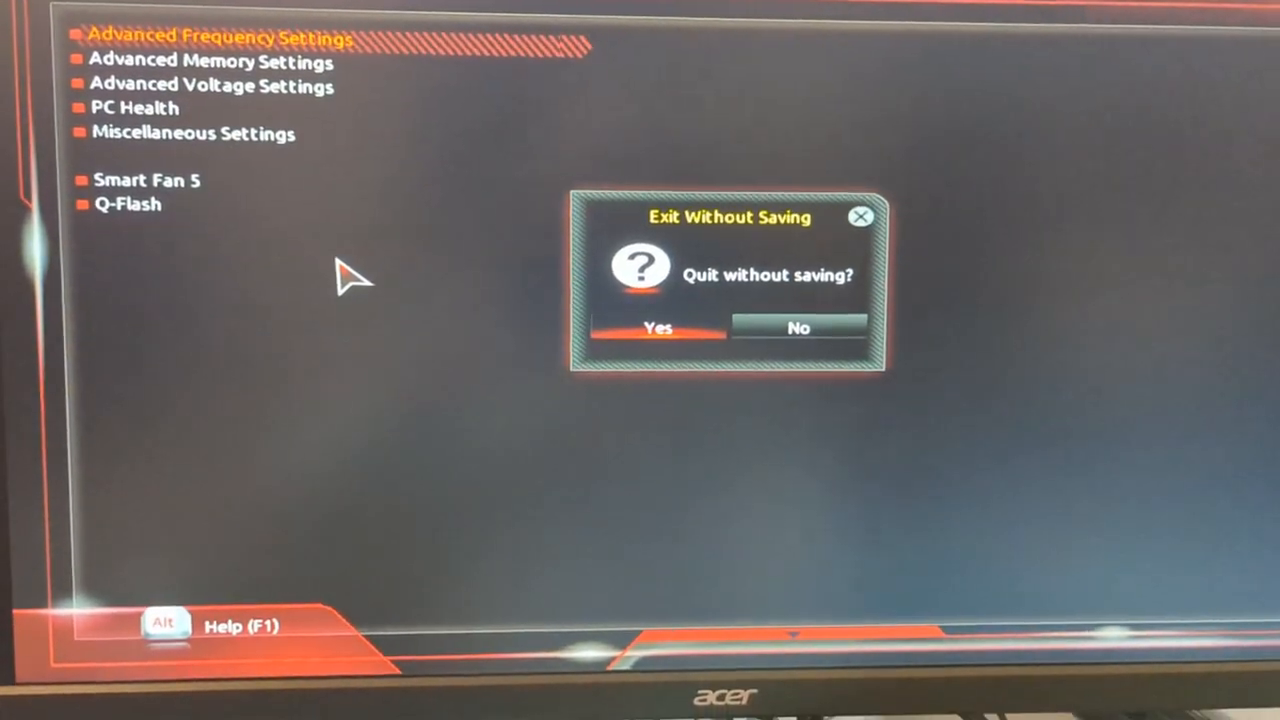
{"action": "left_click", "coordinate": [657, 328]}
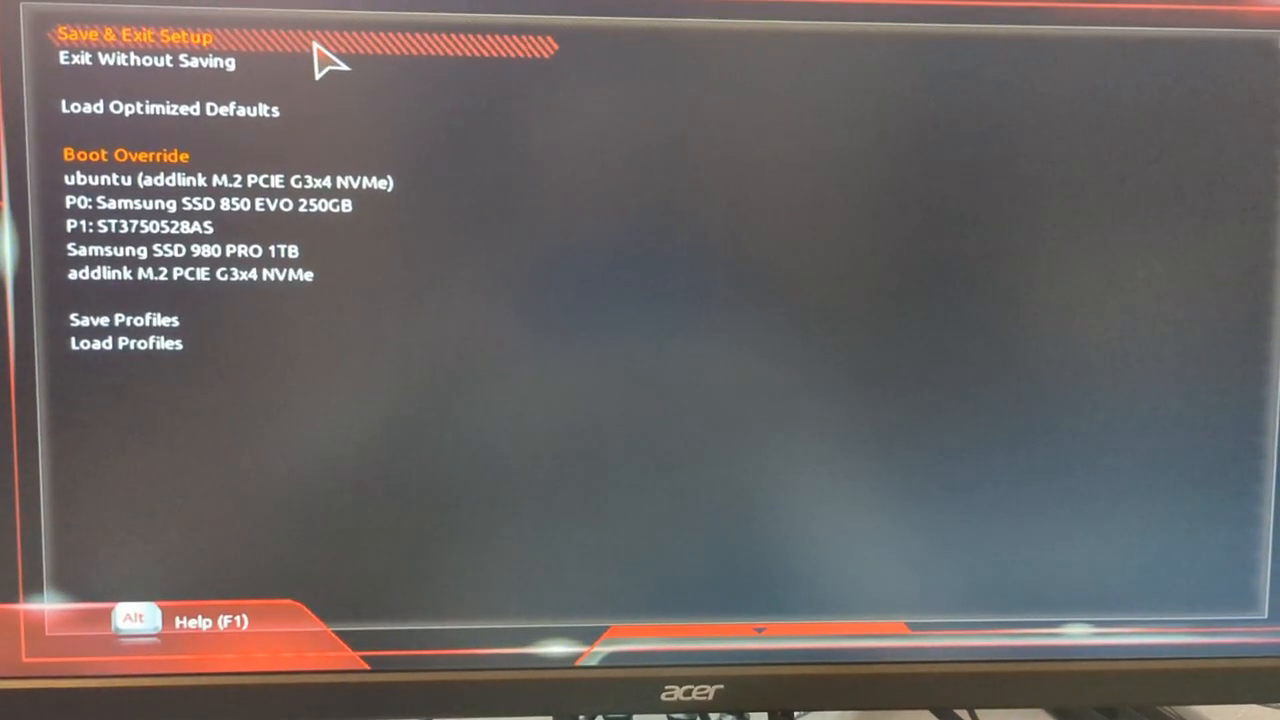
{"action": "left_click", "coordinate": [133, 35]}
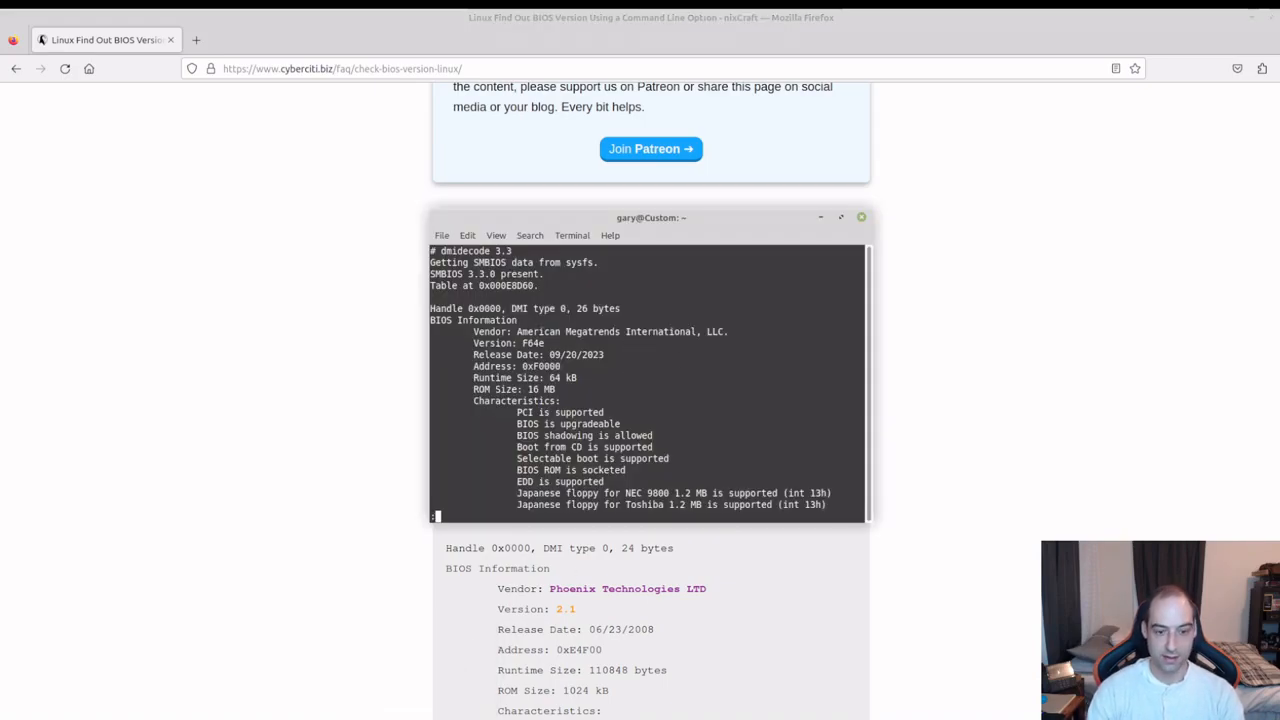
Step: Rerun sudo dmidecode | less and select the reported Version: F64e
{"action": "key", "text": "q"}
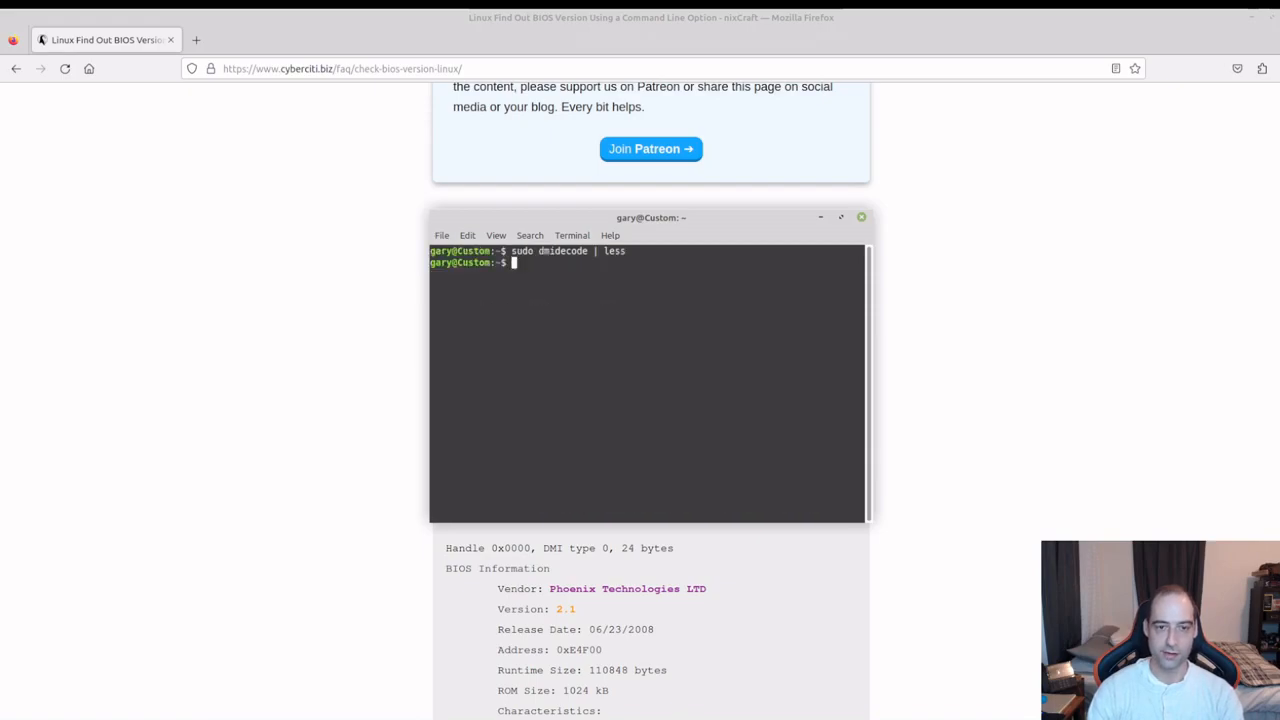
{"action": "key", "text": "Return"}
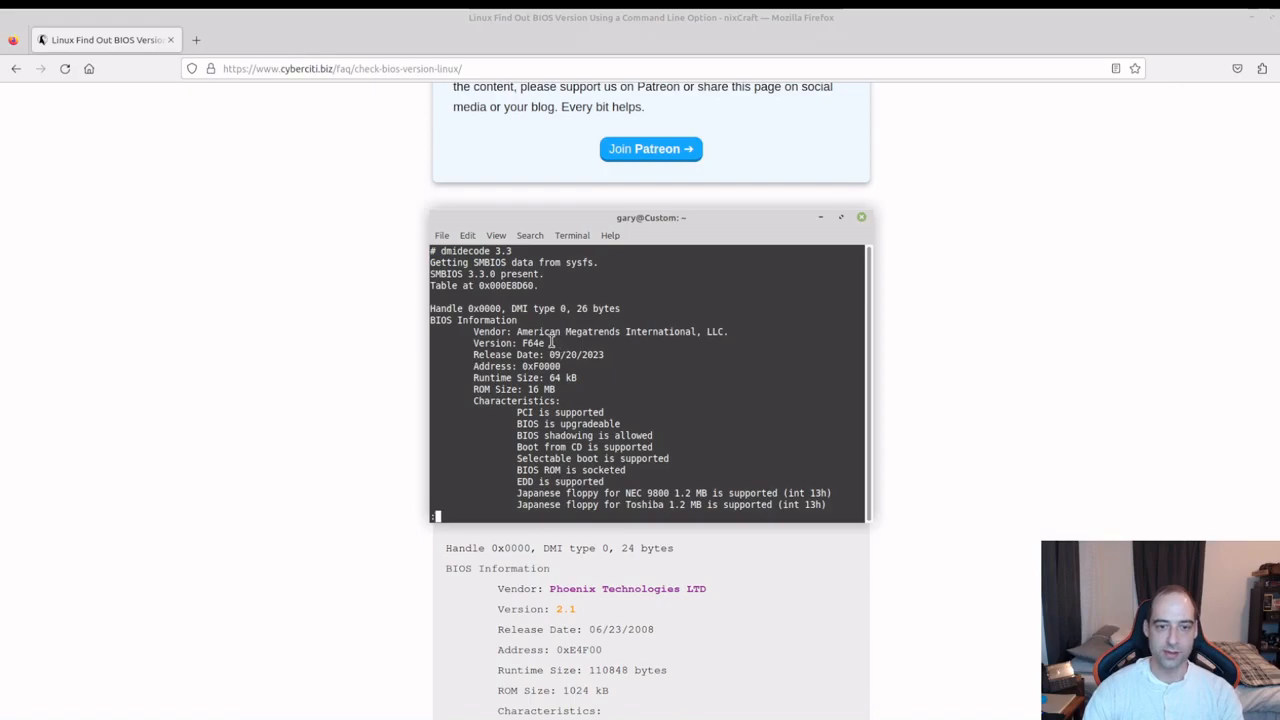
{"action": "double_click", "coordinate": [533, 343]}
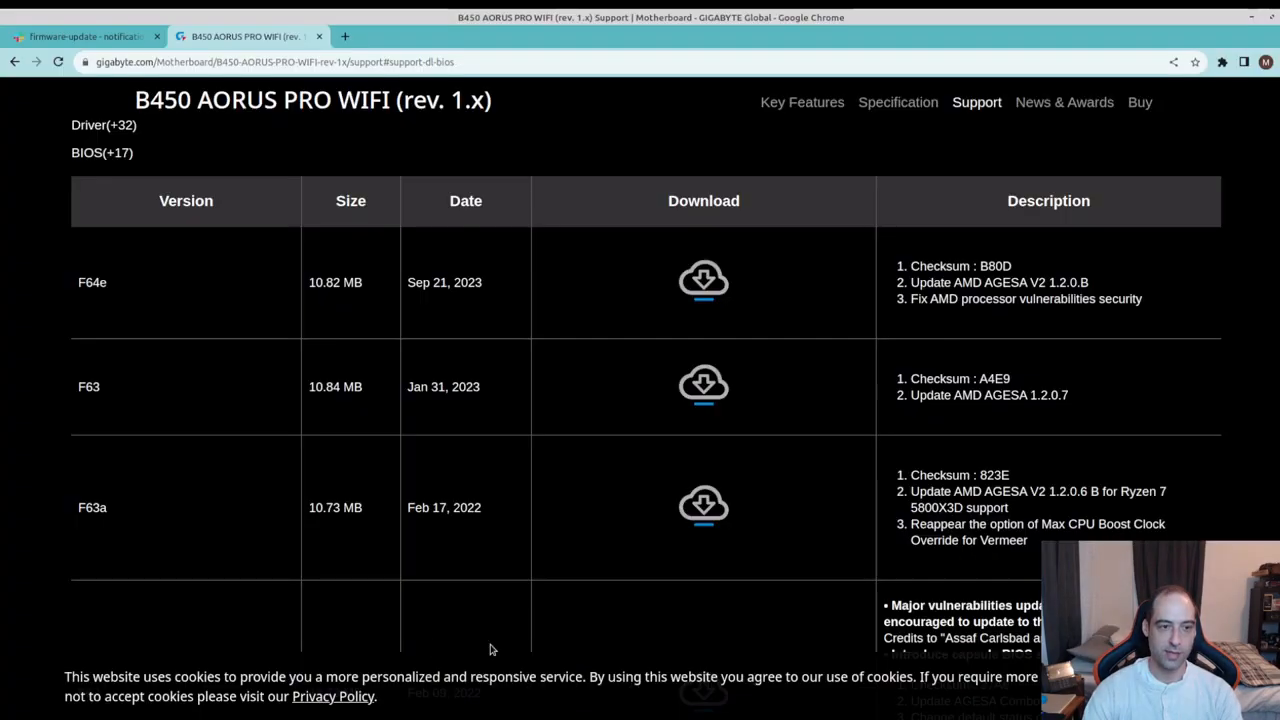
{"action": "mouse_move", "coordinate": [485, 163]}
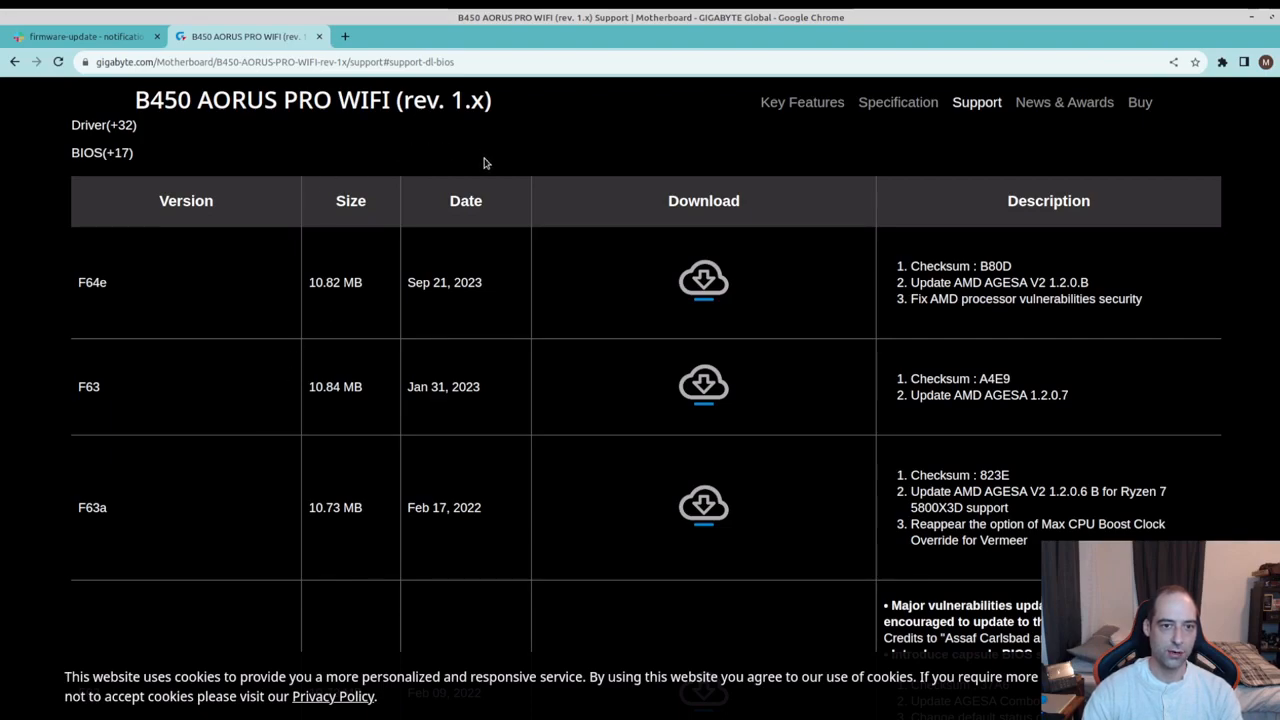
{"action": "mouse_move", "coordinate": [483, 283]}
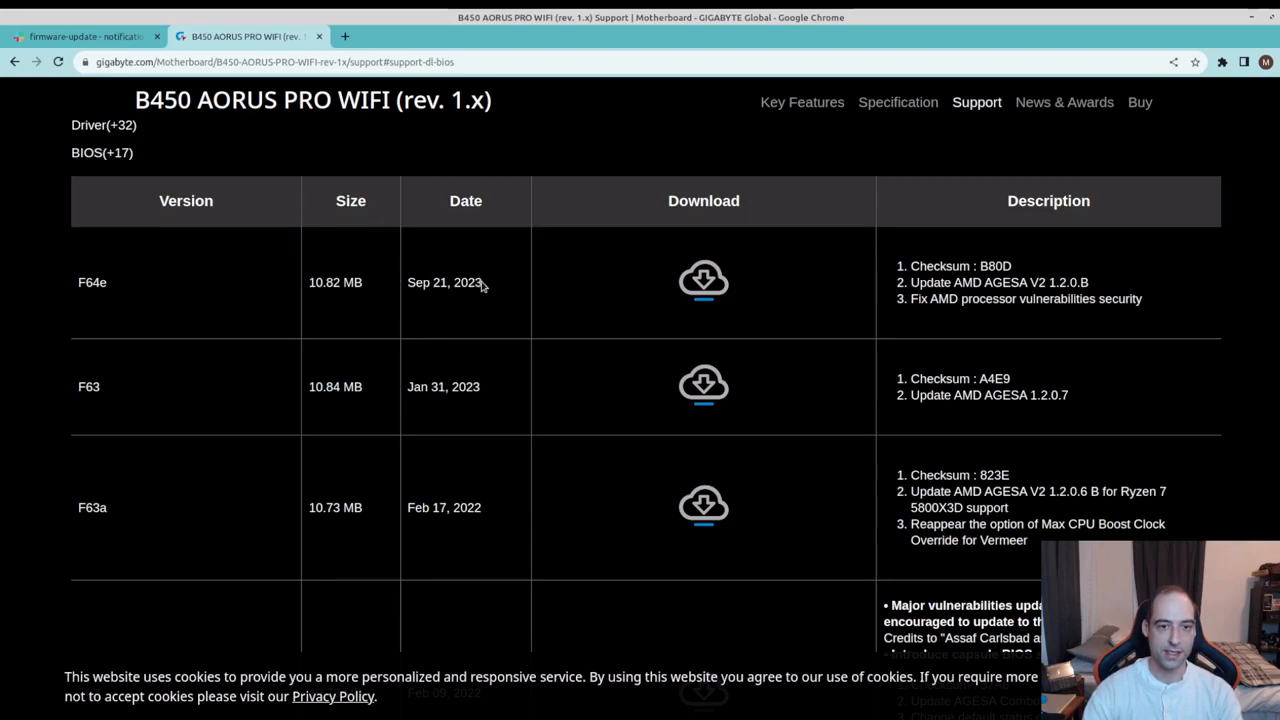
Step: Select F64e in the support page's BIOS table, then return to Terminal and quit less
{"action": "double_click", "coordinate": [92, 282]}
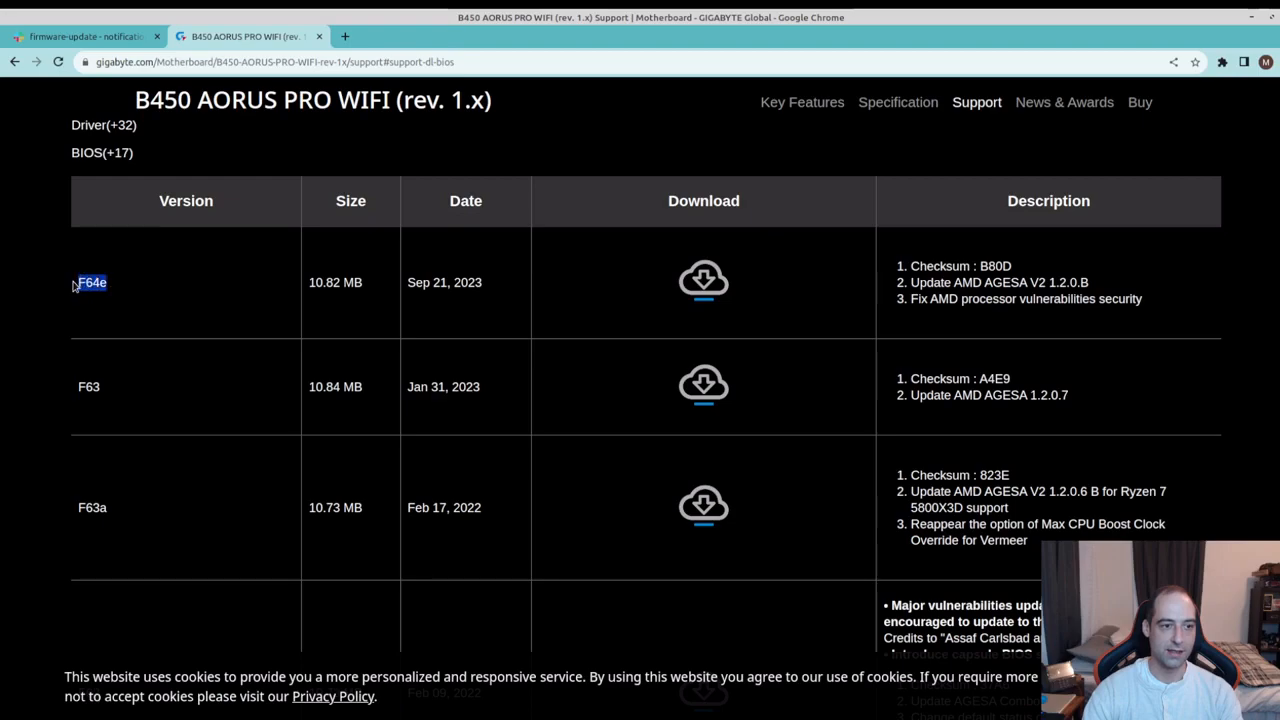
{"action": "mouse_move", "coordinate": [358, 418]}
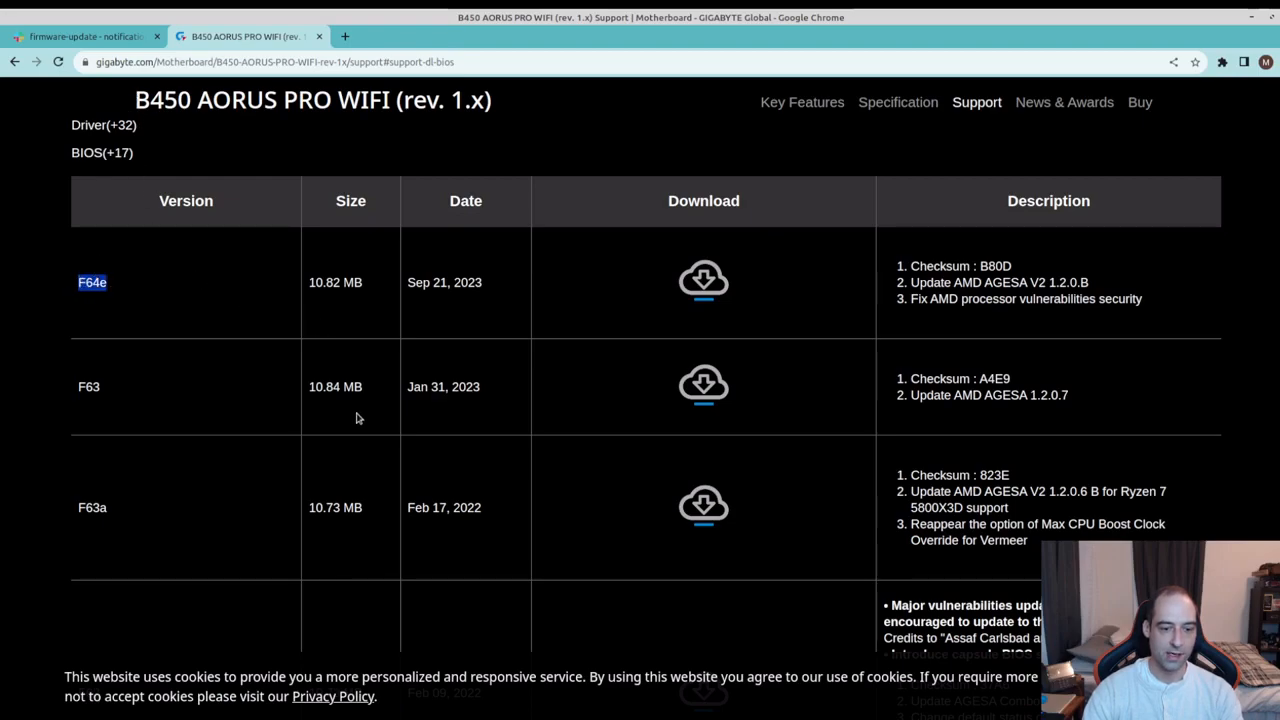
{"action": "mouse_move", "coordinate": [411, 470]}
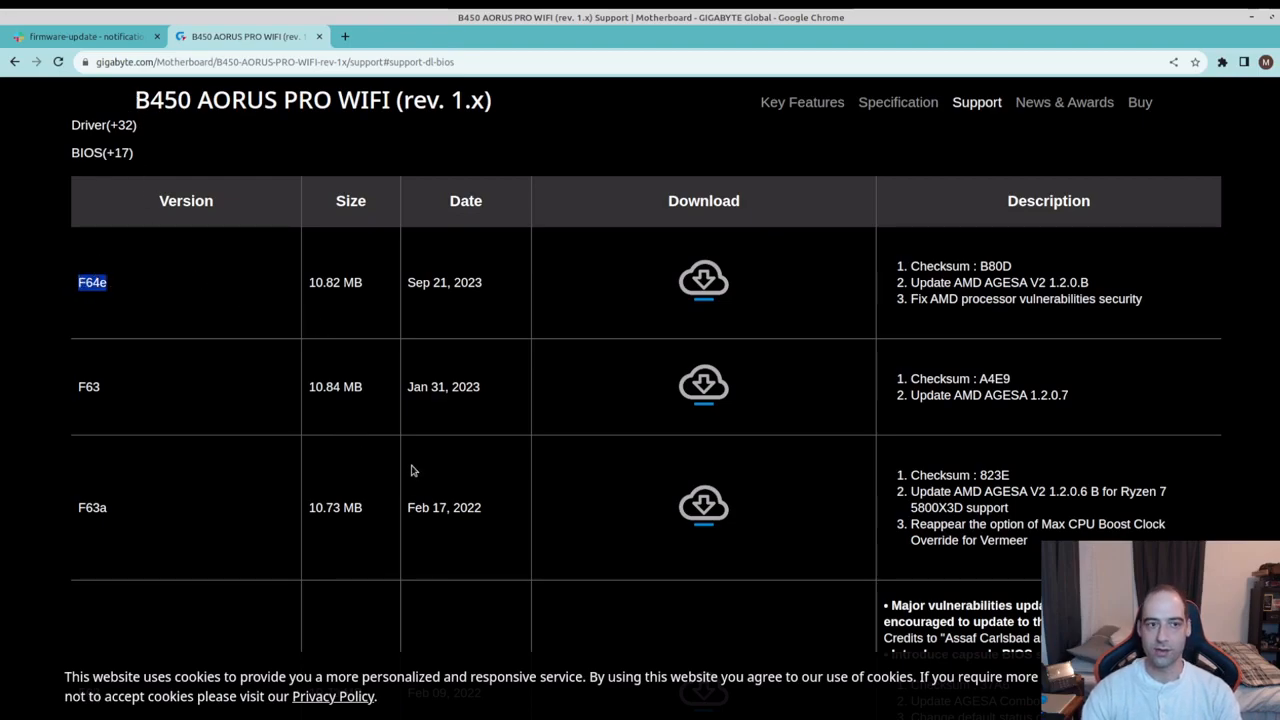
{"action": "mouse_move", "coordinate": [463, 365]}
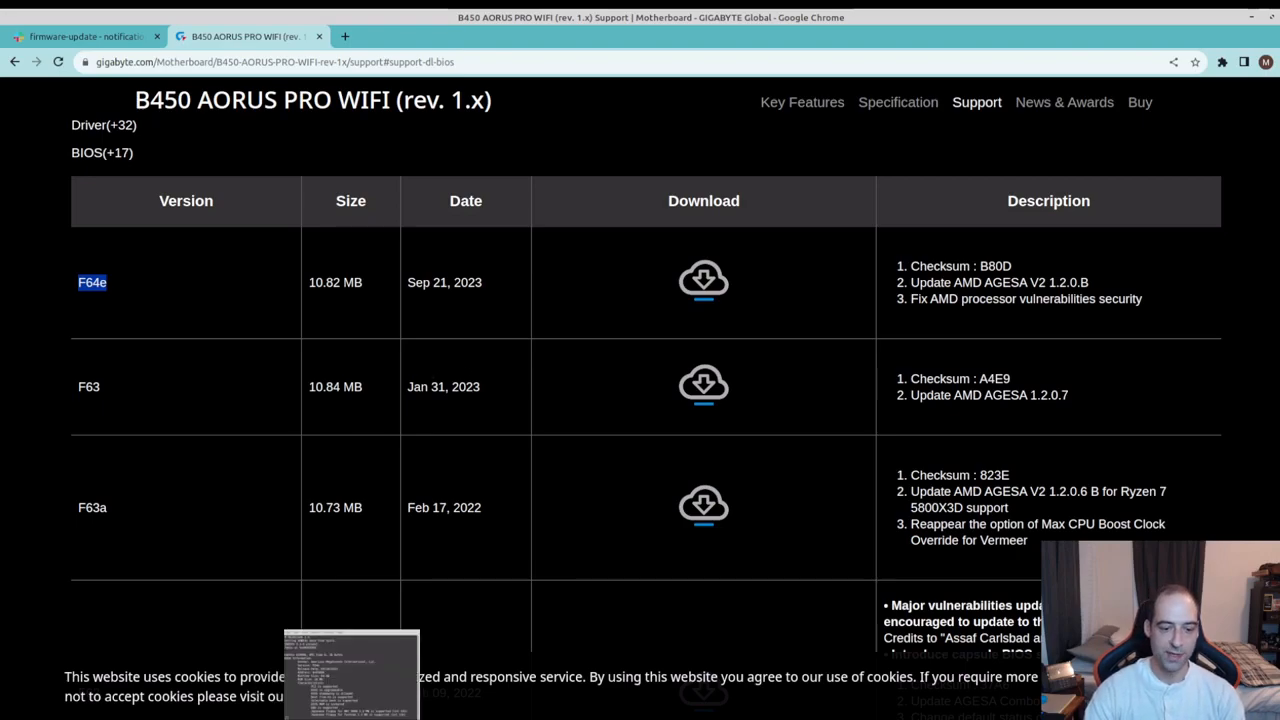
{"action": "left_click", "coordinate": [350, 675]}
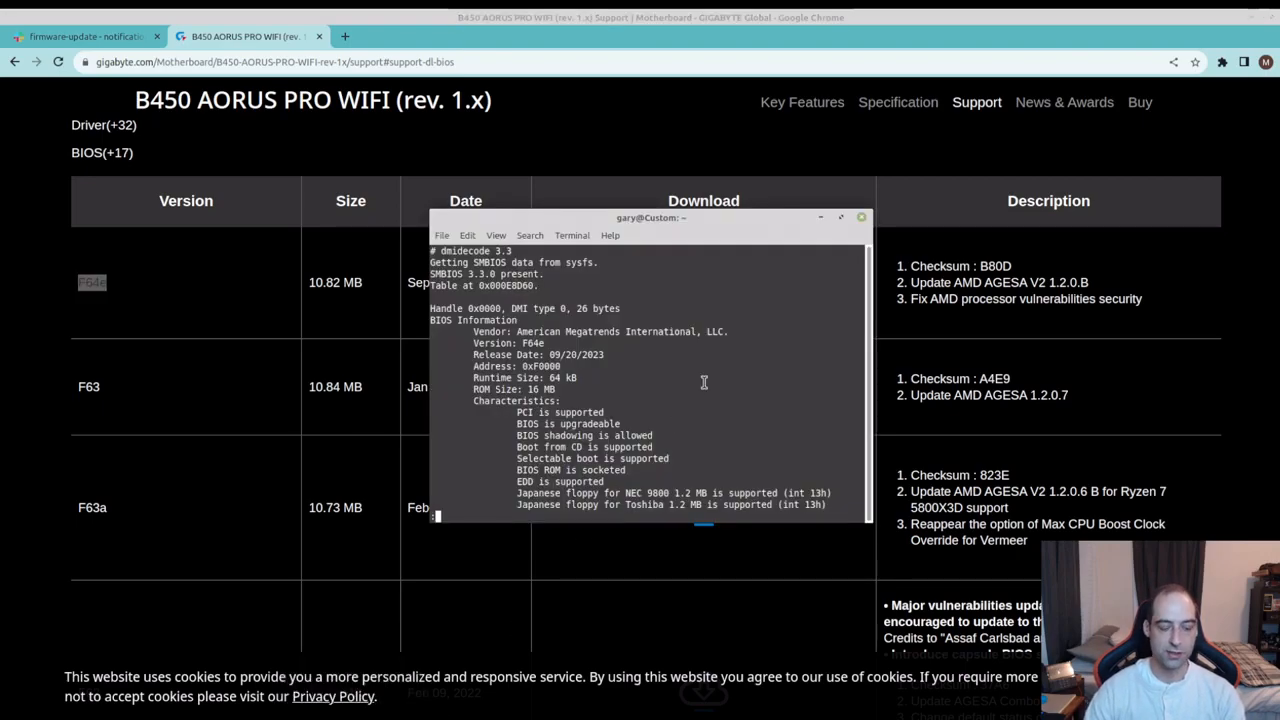
{"action": "key", "text": "q"}
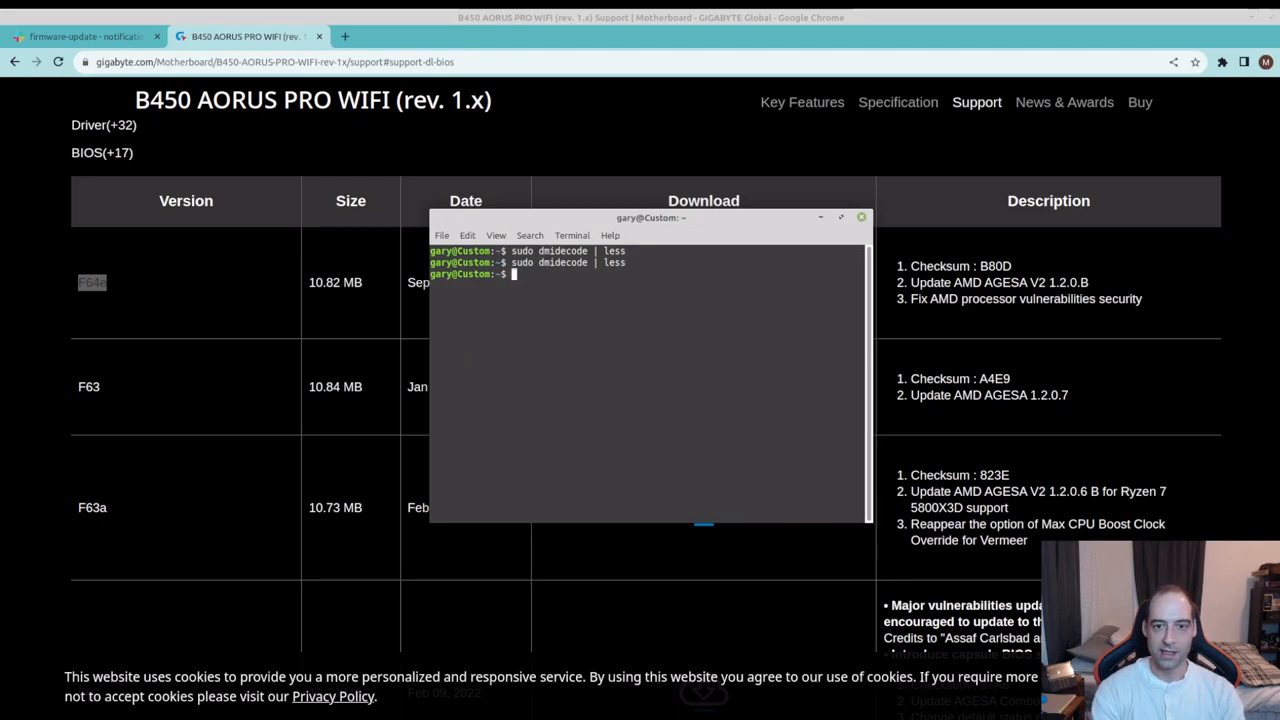
{"action": "type", "text": "crontab -"}
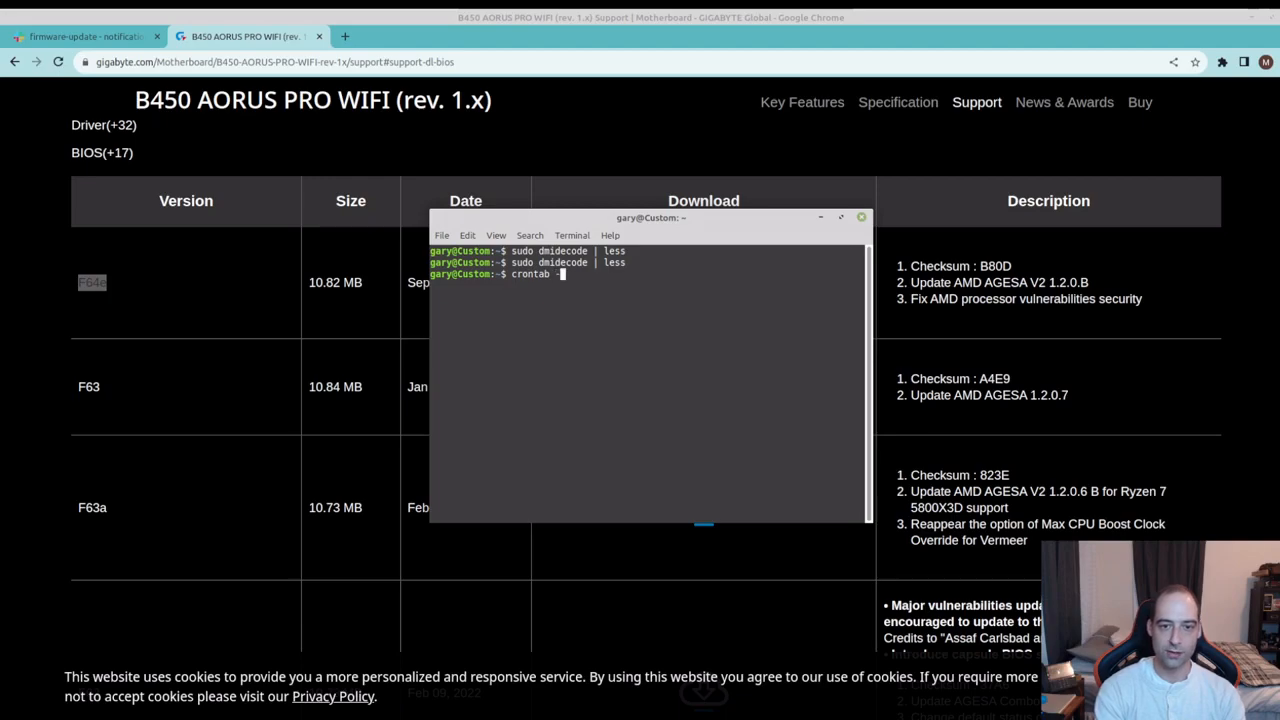
{"action": "type", "text": "l"}
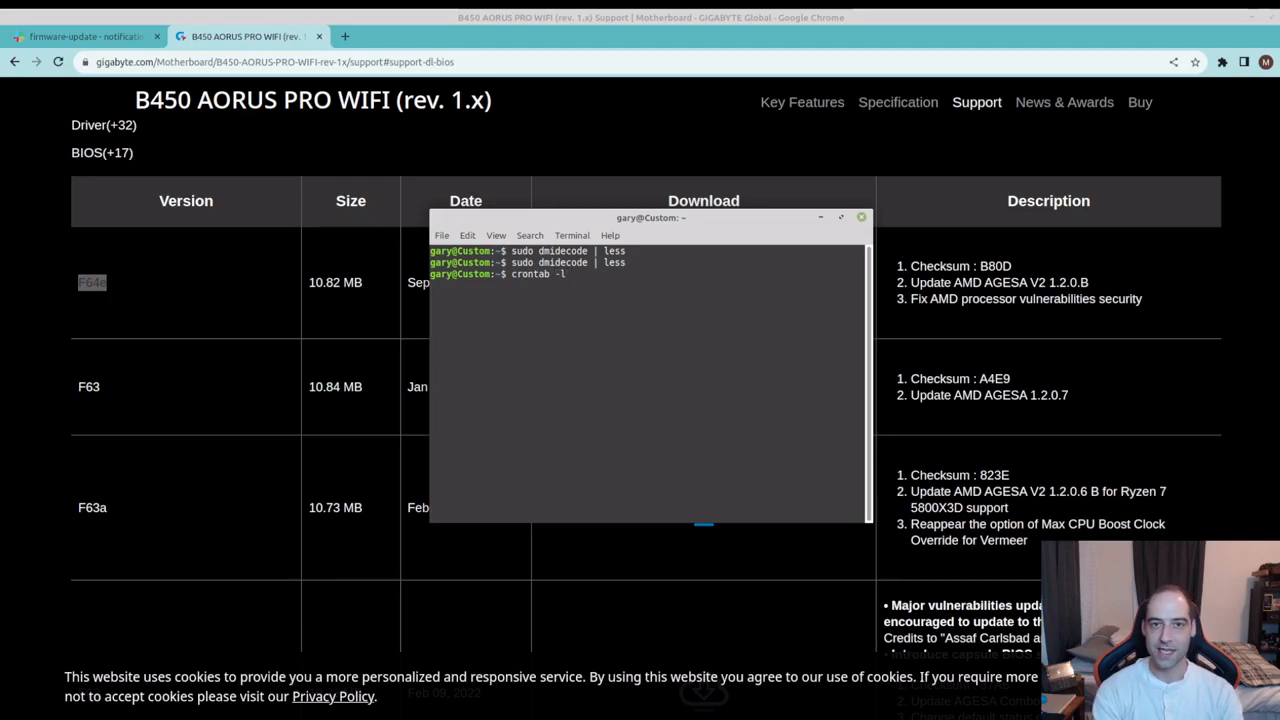
{"action": "key", "text": "Return"}
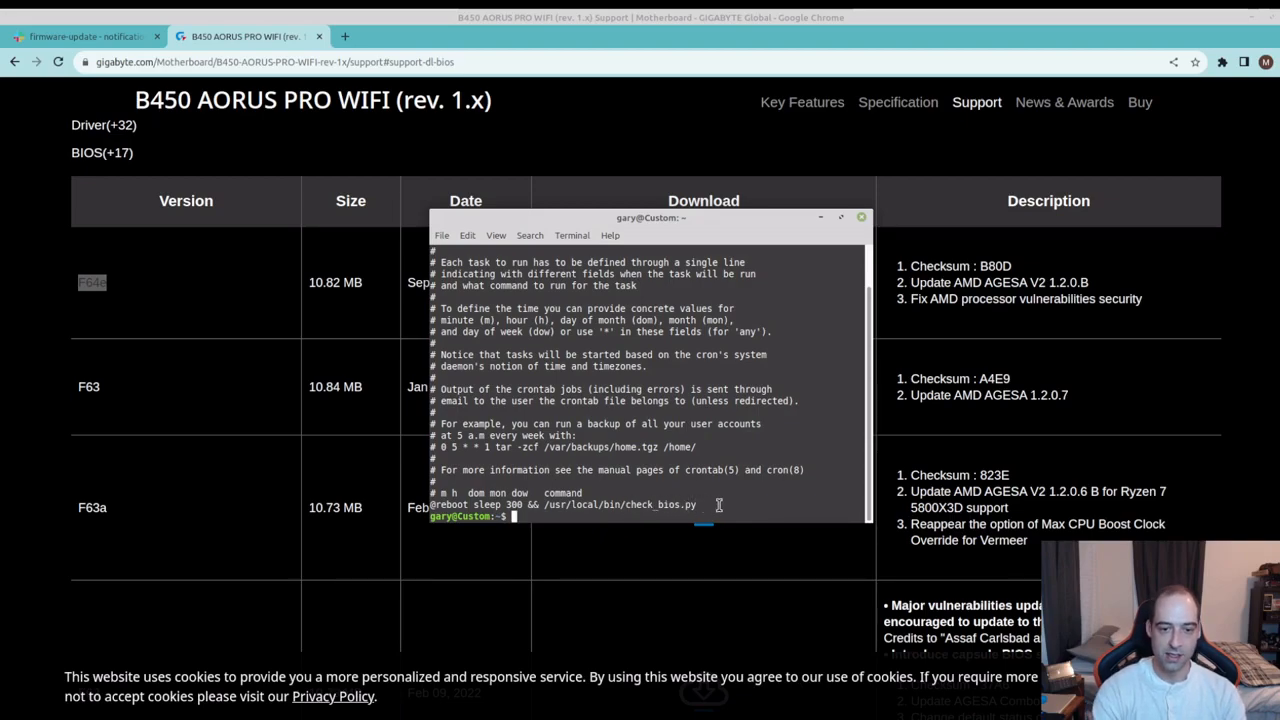
Step: Open /usr/local/bin/check_bios.py in nano, scroll toward CURRENT_BIOS, and open a second terminal
{"action": "type", "text": "nano"}
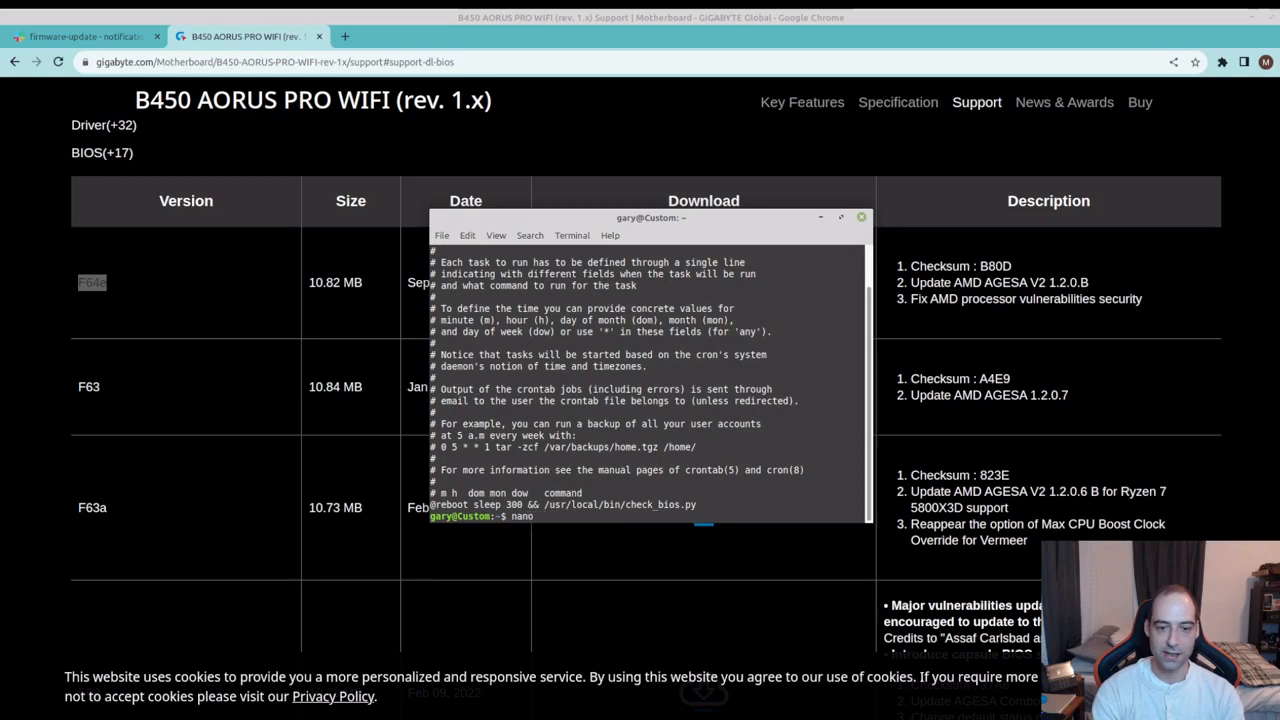
{"action": "type", "text": "/usr/local"}
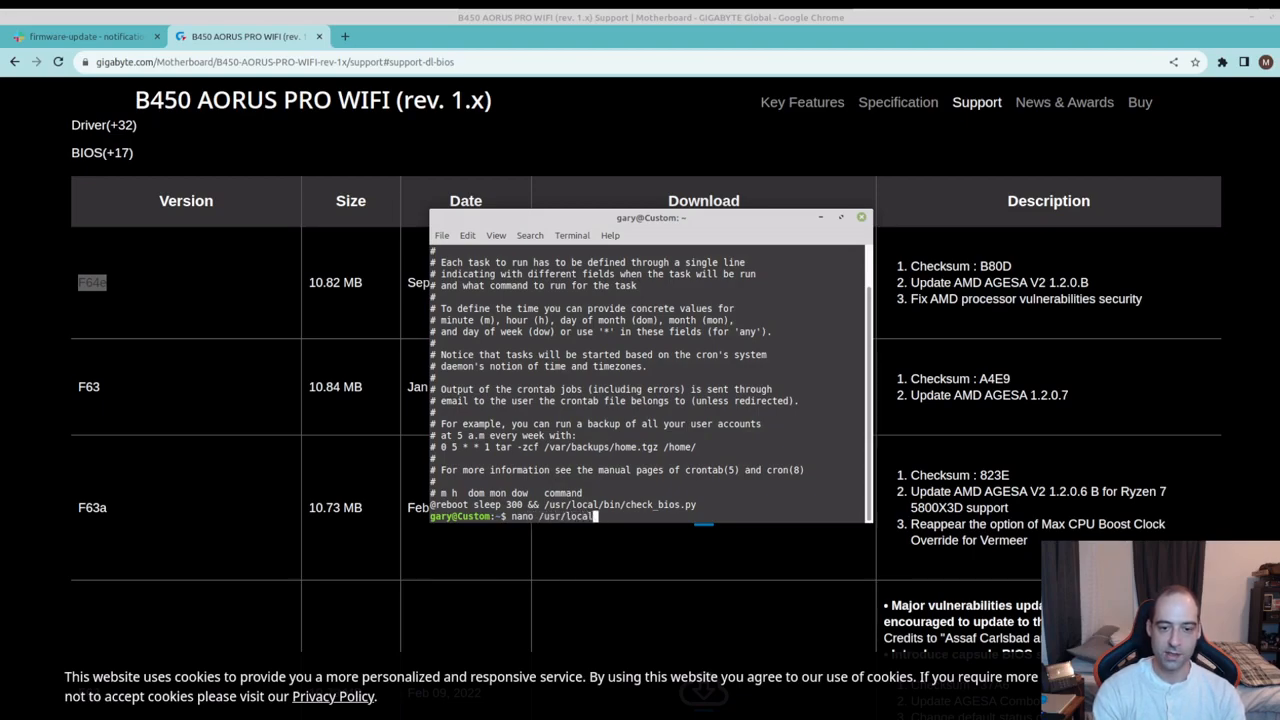
{"action": "type", "text": "bin/"}
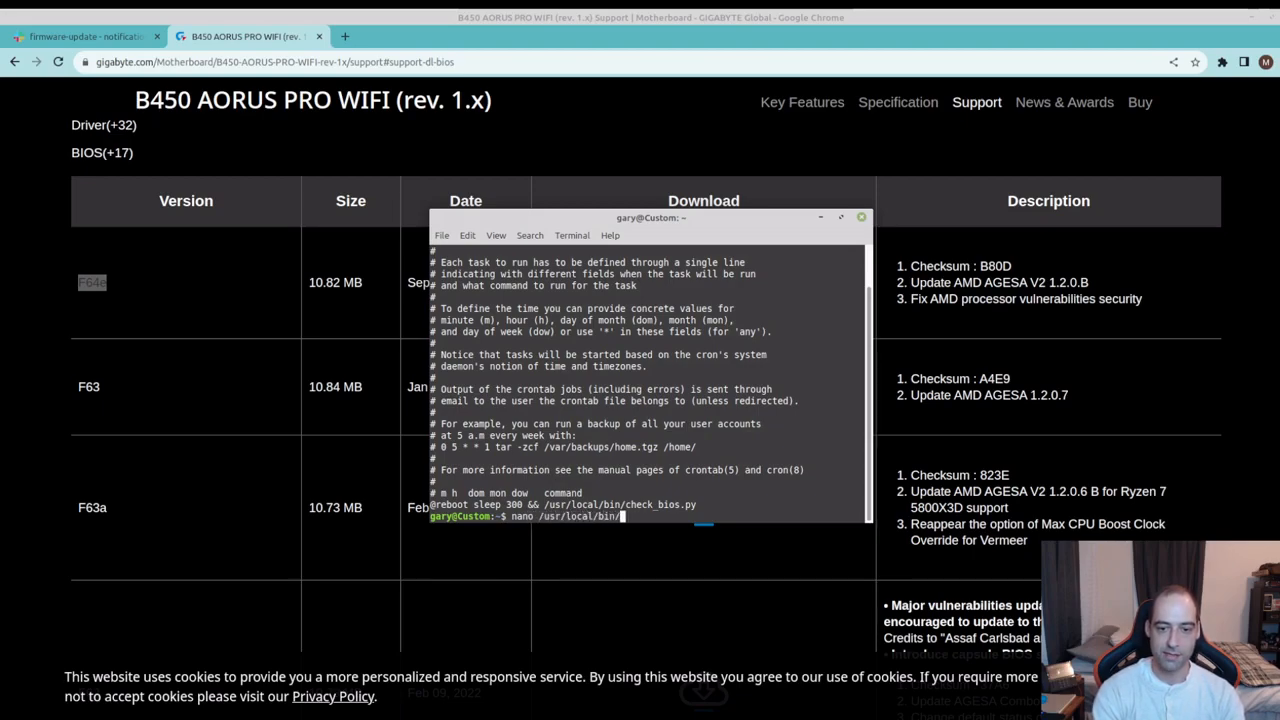
{"action": "key", "text": "Return"}
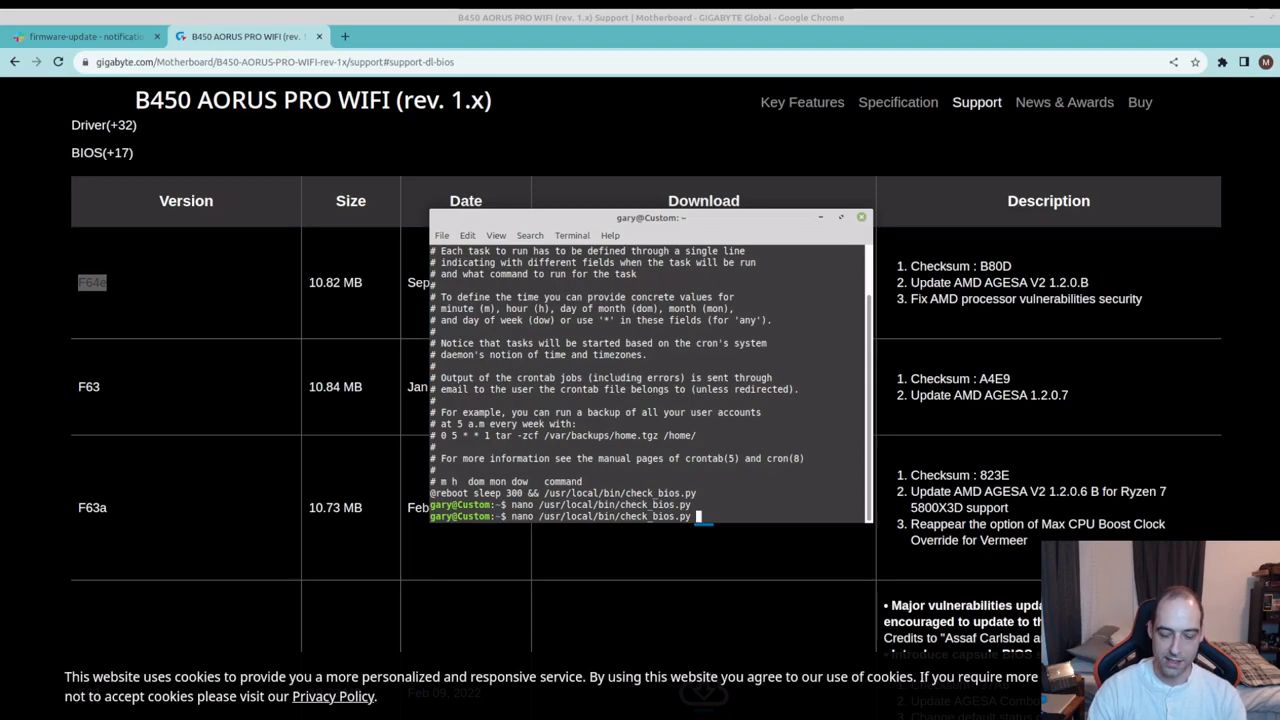
{"action": "key", "text": "Return"}
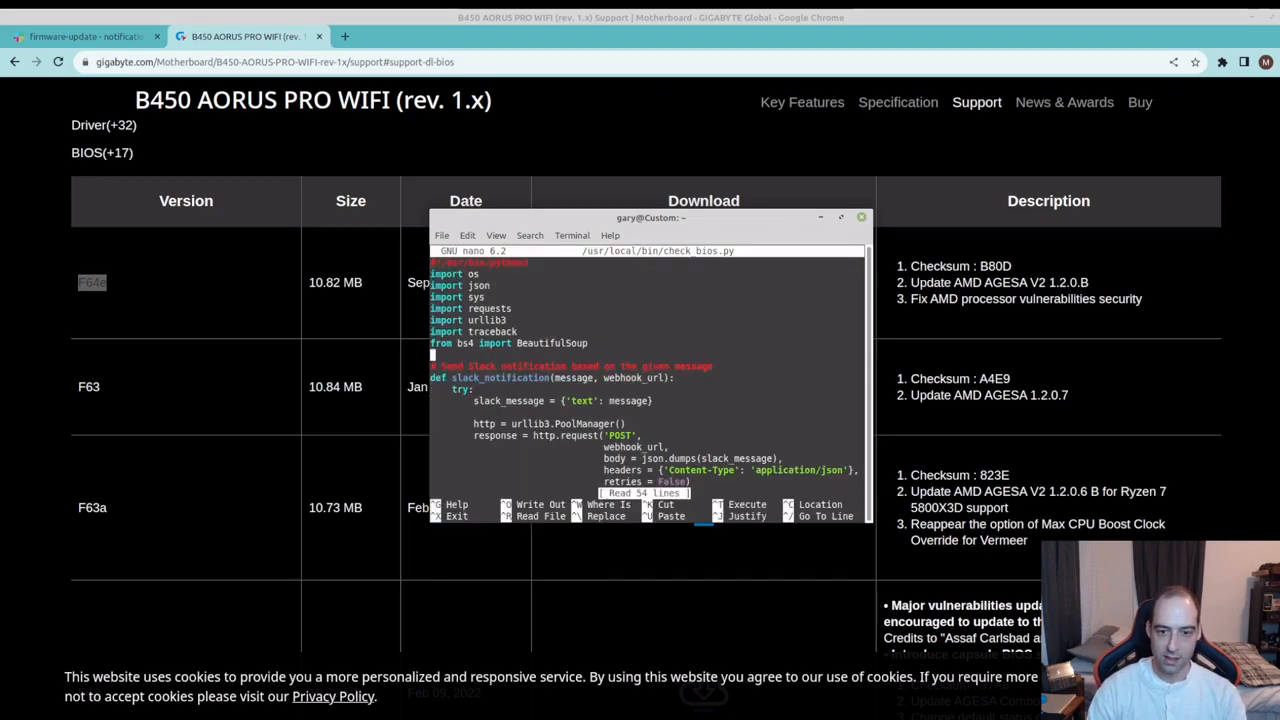
{"action": "scroll", "scroll_direction": "down", "scroll_amount": 3}
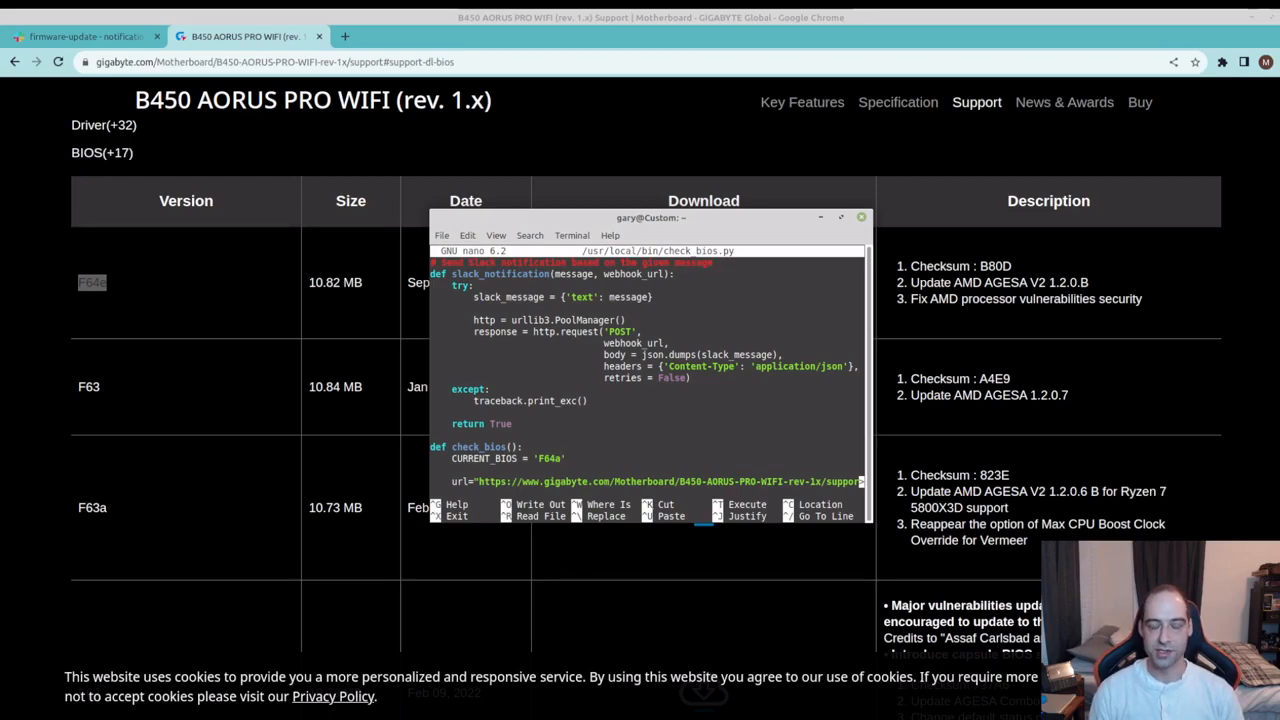
{"action": "key", "text": "ctrl+x"}
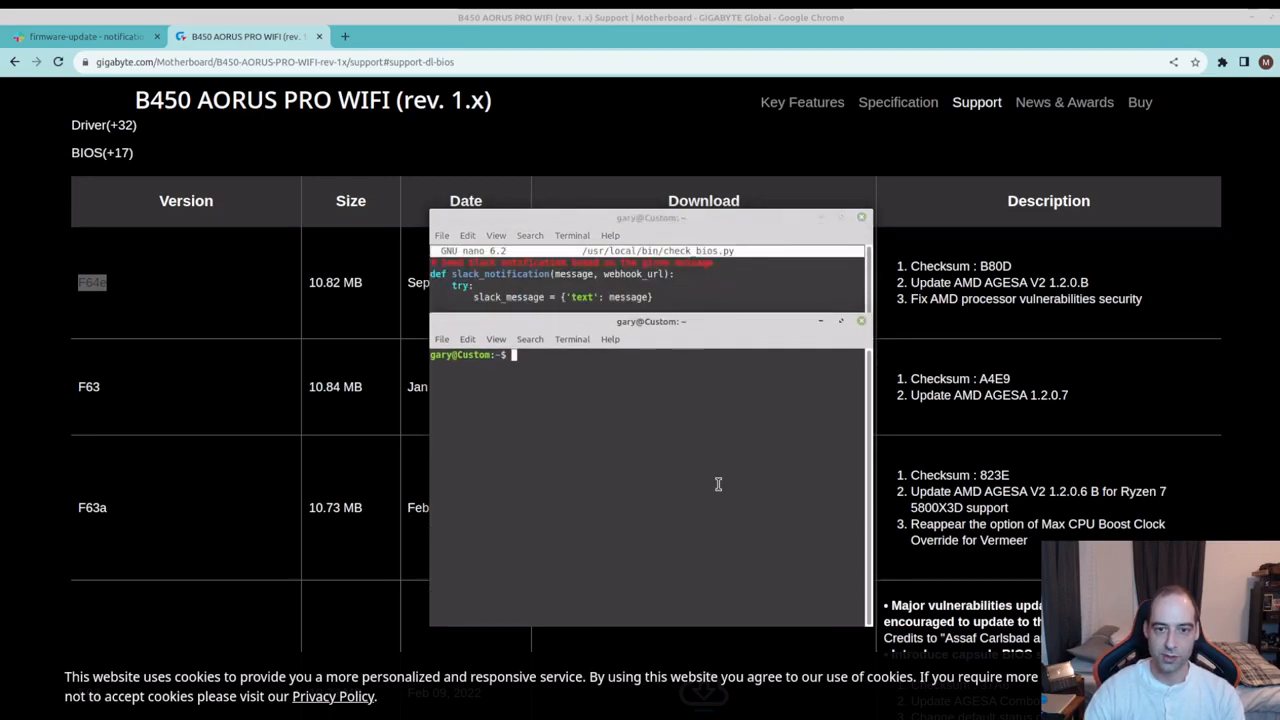
Step: Run python /usr/local/bin/check_bios.py and view its F64a/F64e alert in Slack #firmware-update
{"action": "type", "text": "python"}
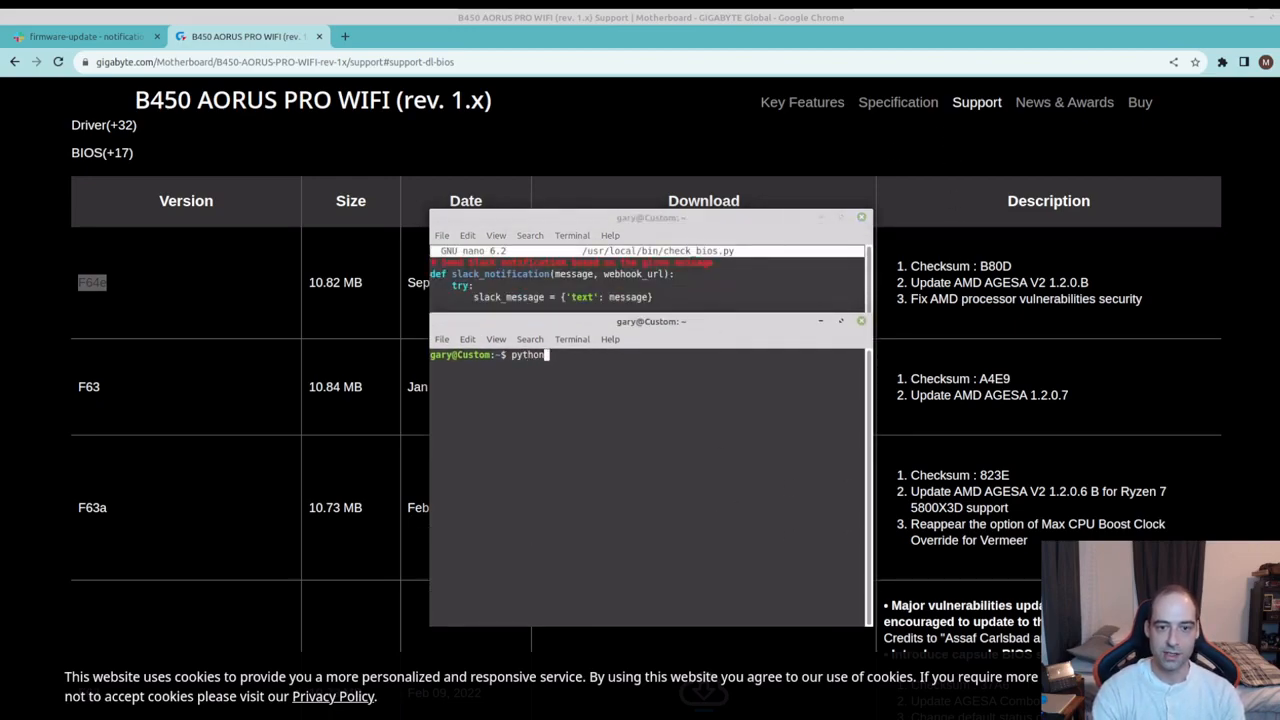
{"action": "type", "text": "/usr/local/"}
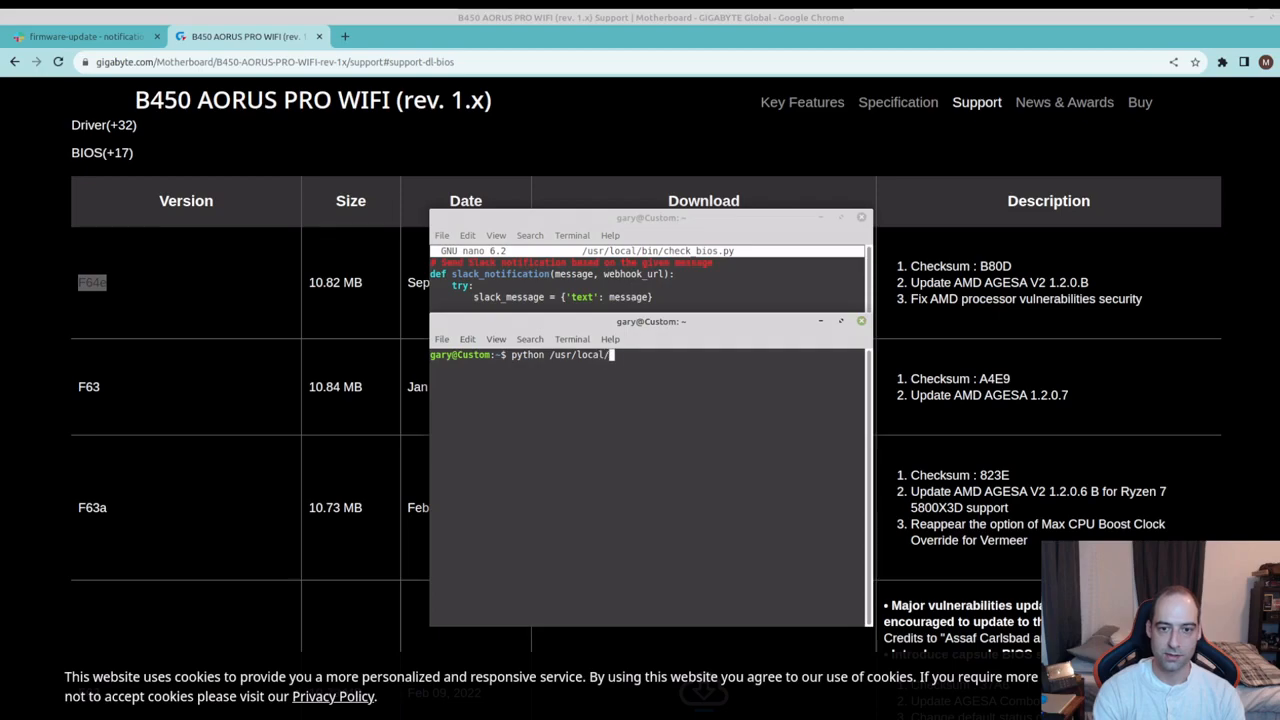
{"action": "type", "text": "bin/check_bios.py"}
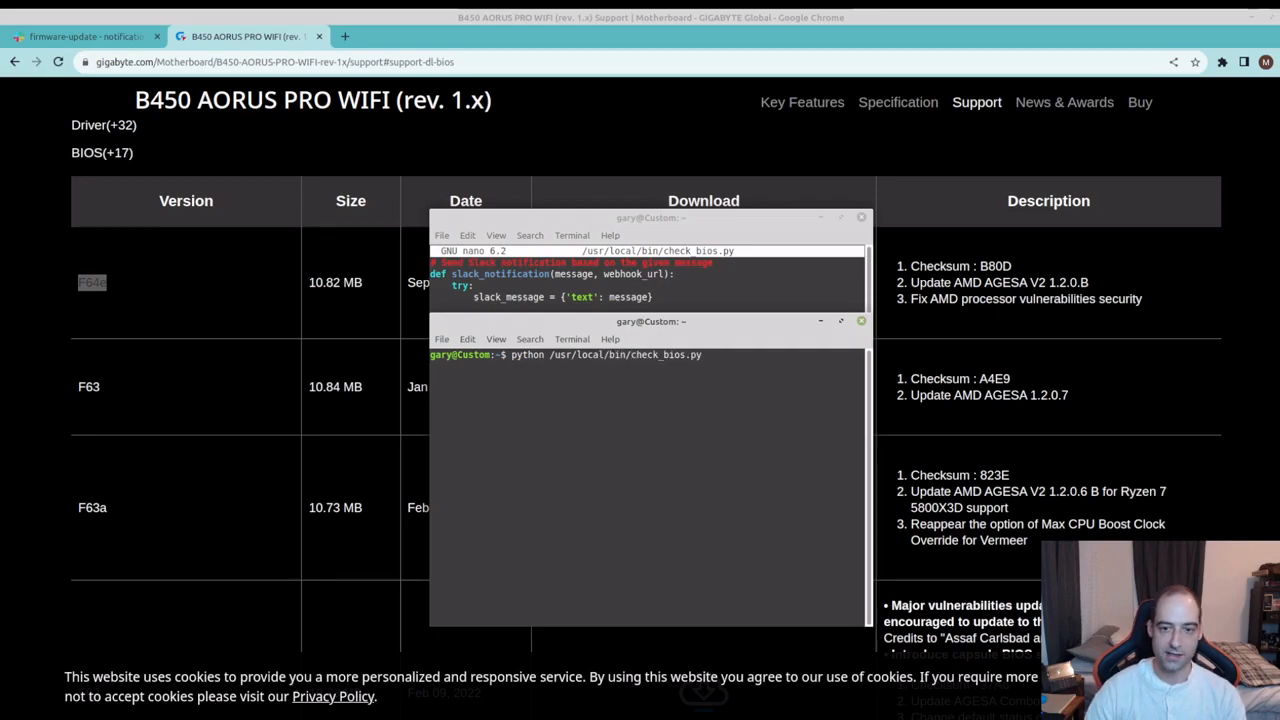
{"action": "key", "text": "Return"}
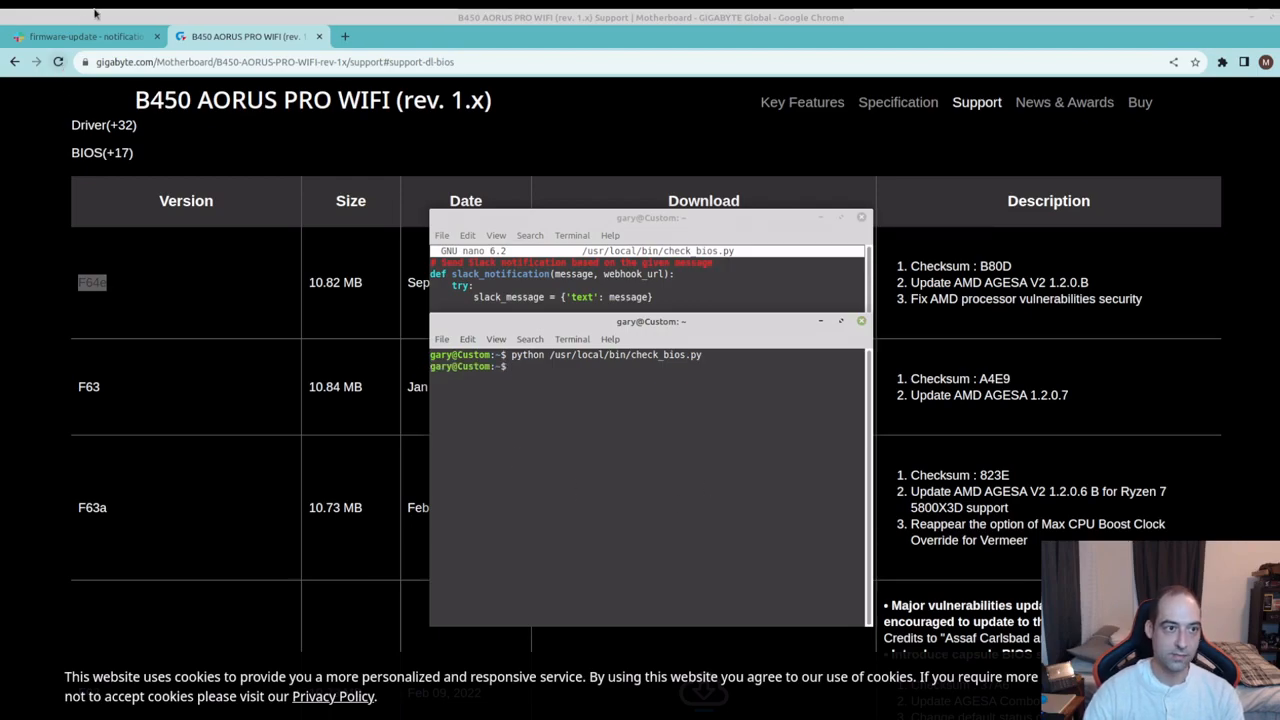
{"action": "left_click", "coordinate": [85, 36]}
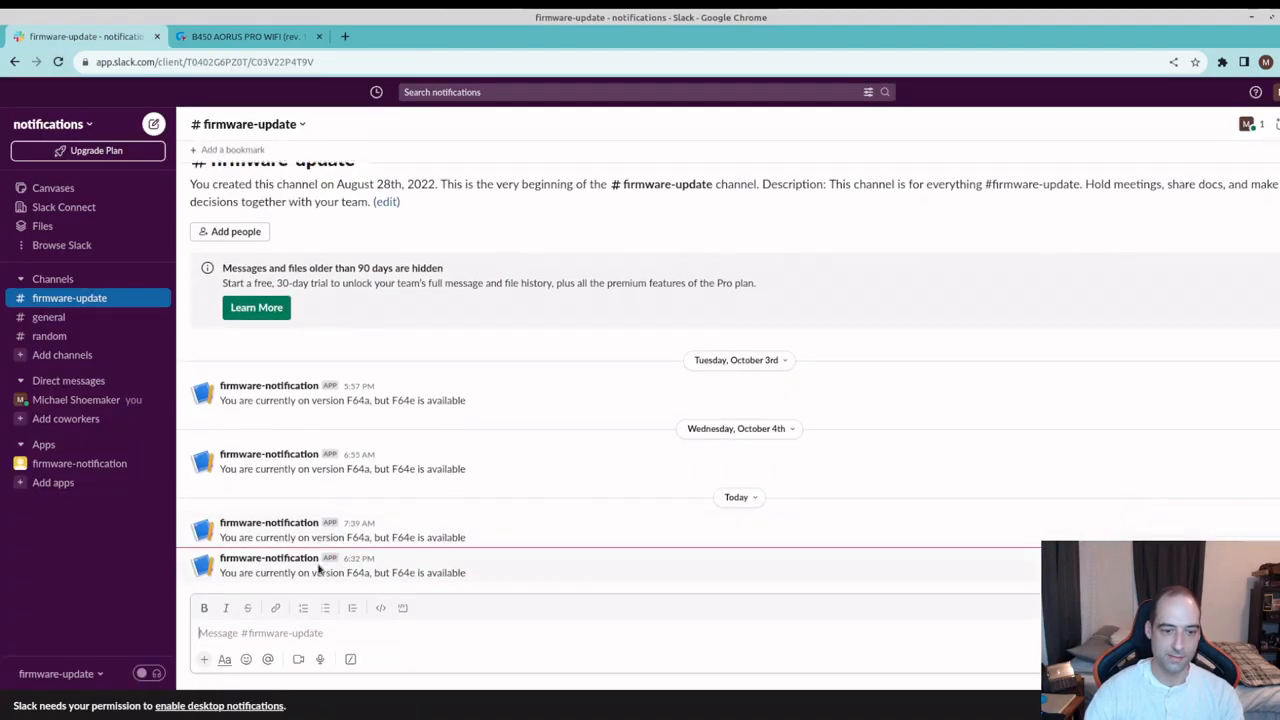
{"action": "mouse_move", "coordinate": [478, 573]}
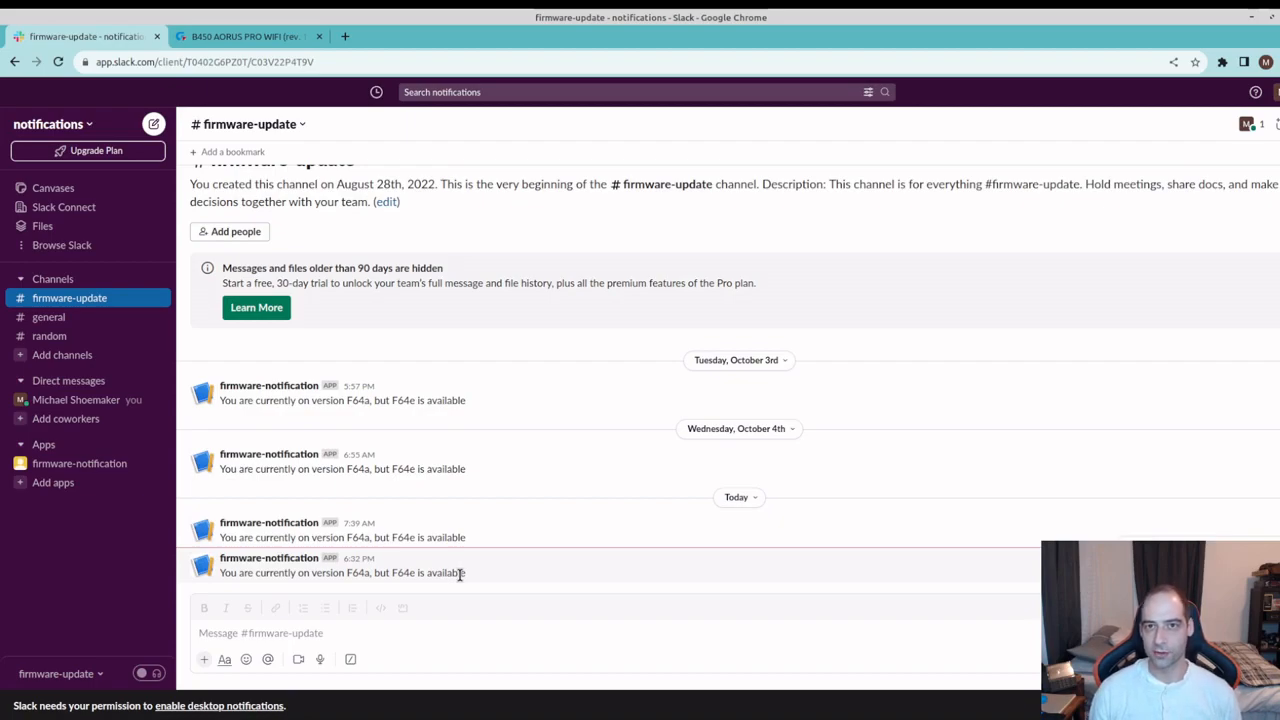
{"action": "mouse_move", "coordinate": [560, 590]}
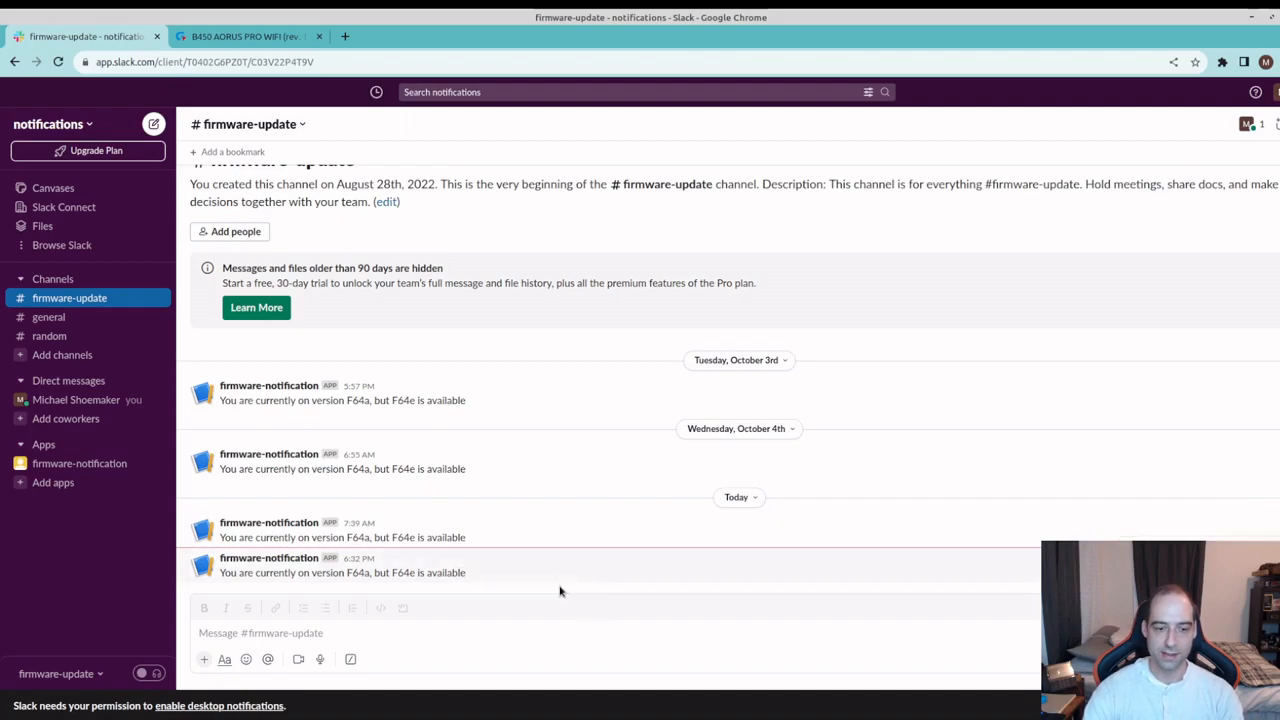
{"action": "mouse_move", "coordinate": [570, 560]}
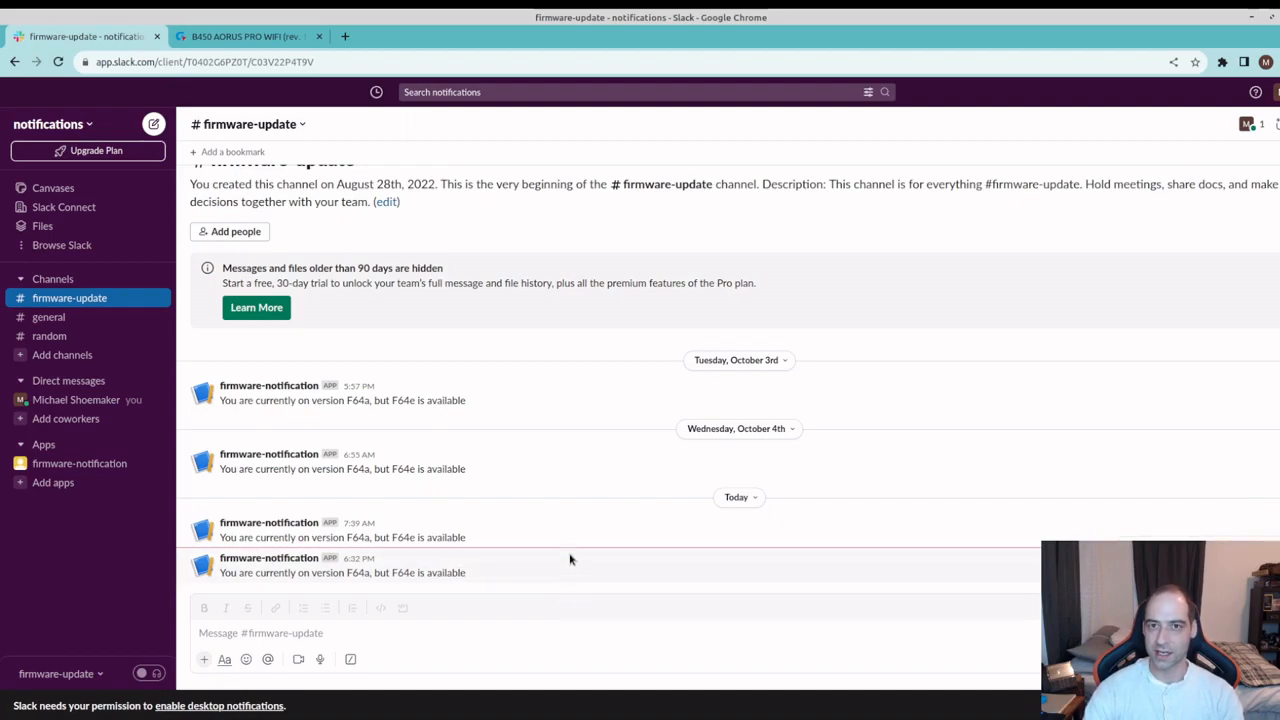
{"action": "mouse_move", "coordinate": [645, 512]}
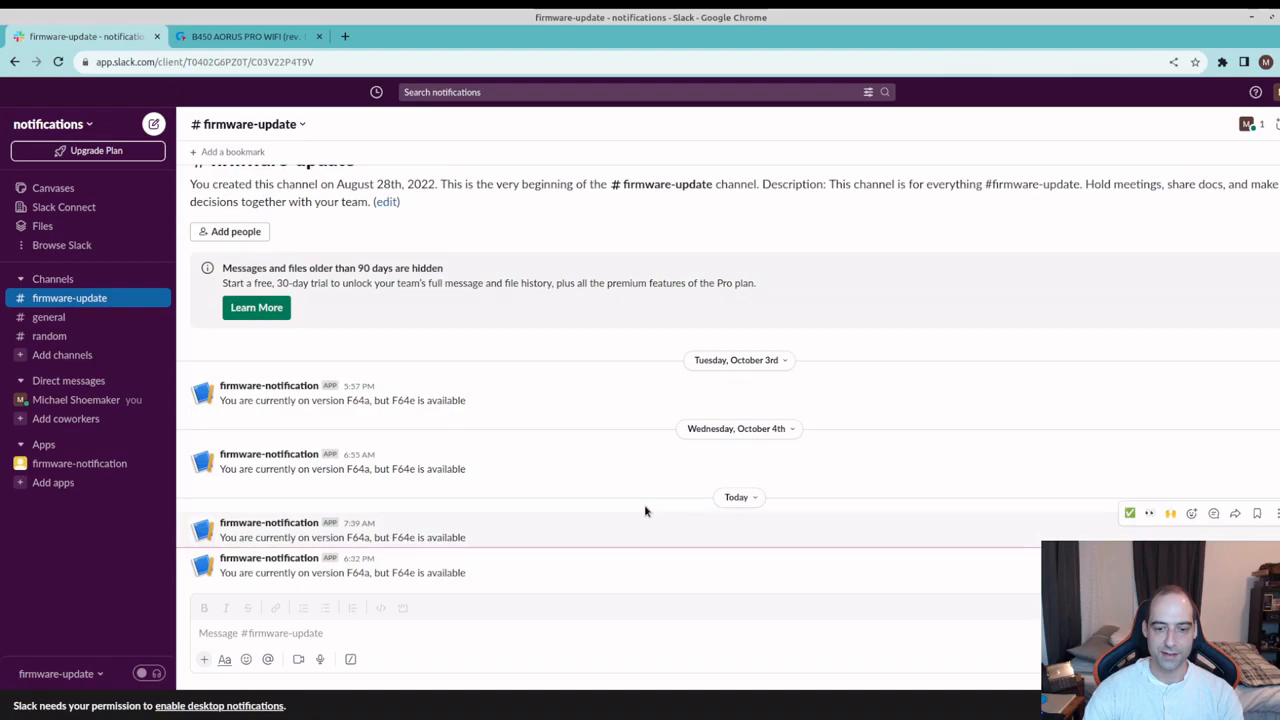
{"action": "mouse_move", "coordinate": [669, 562]}
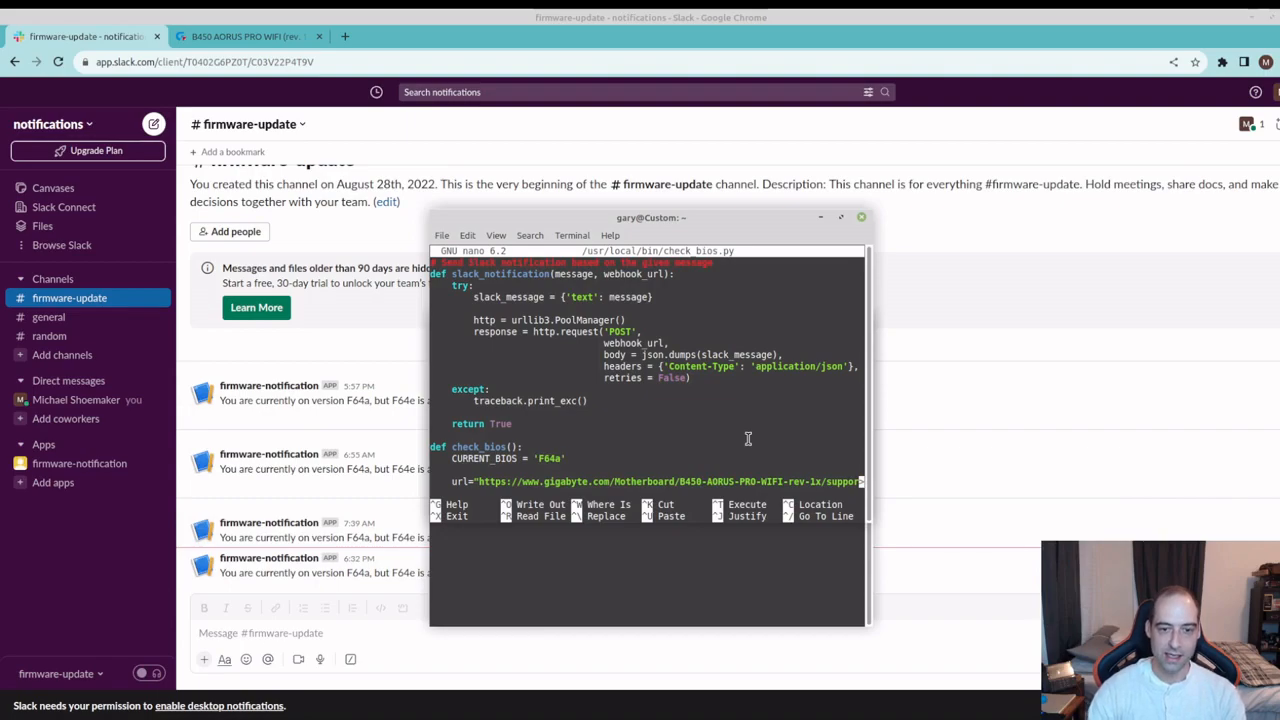
Step: Rerun check_bios.py, then confirm Slack's newest alert is still 6:32 PM
{"action": "left_click", "coordinate": [560, 458]}
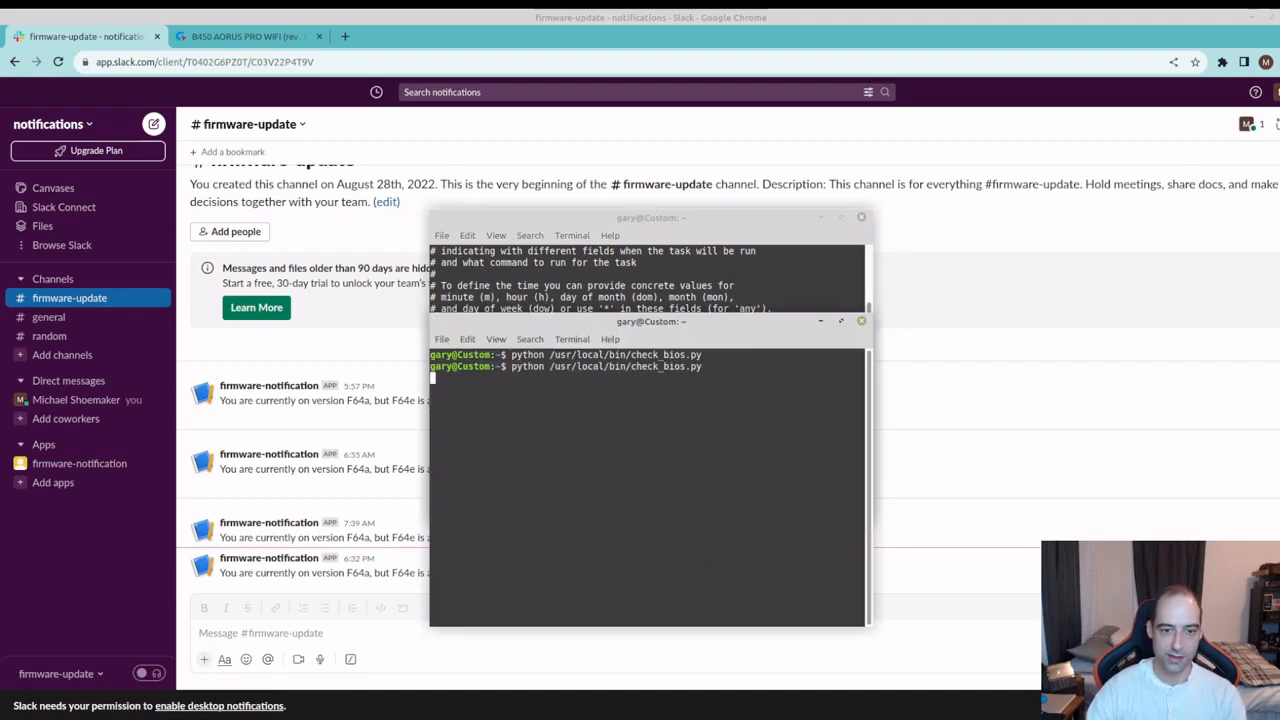
{"action": "key", "text": "Return"}
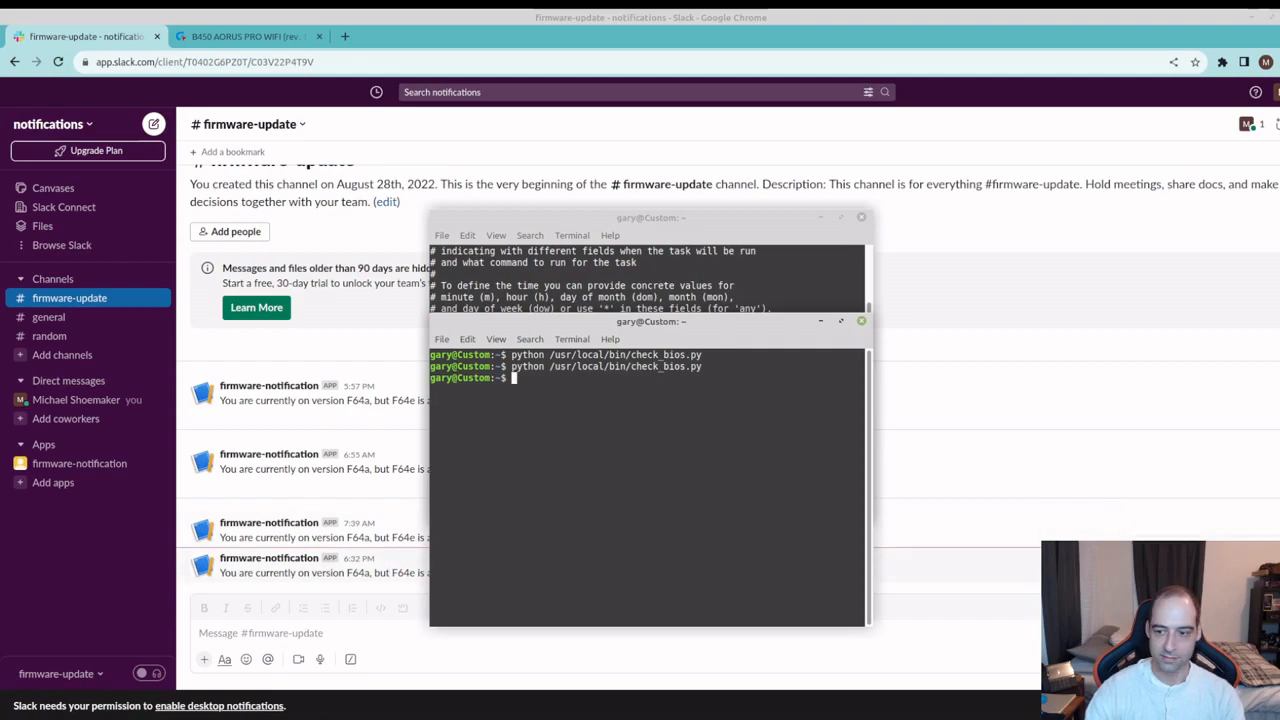
{"action": "left_click", "coordinate": [861, 321]}
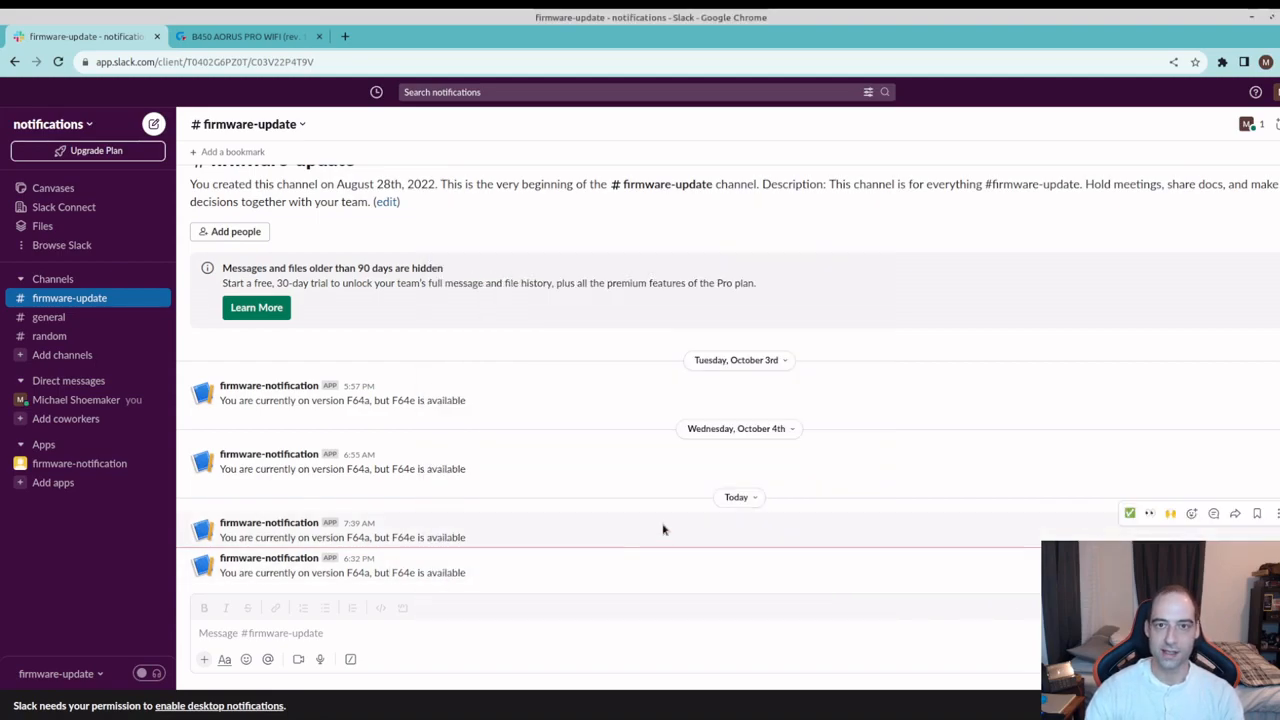
{"action": "mouse_move", "coordinate": [483, 597]}
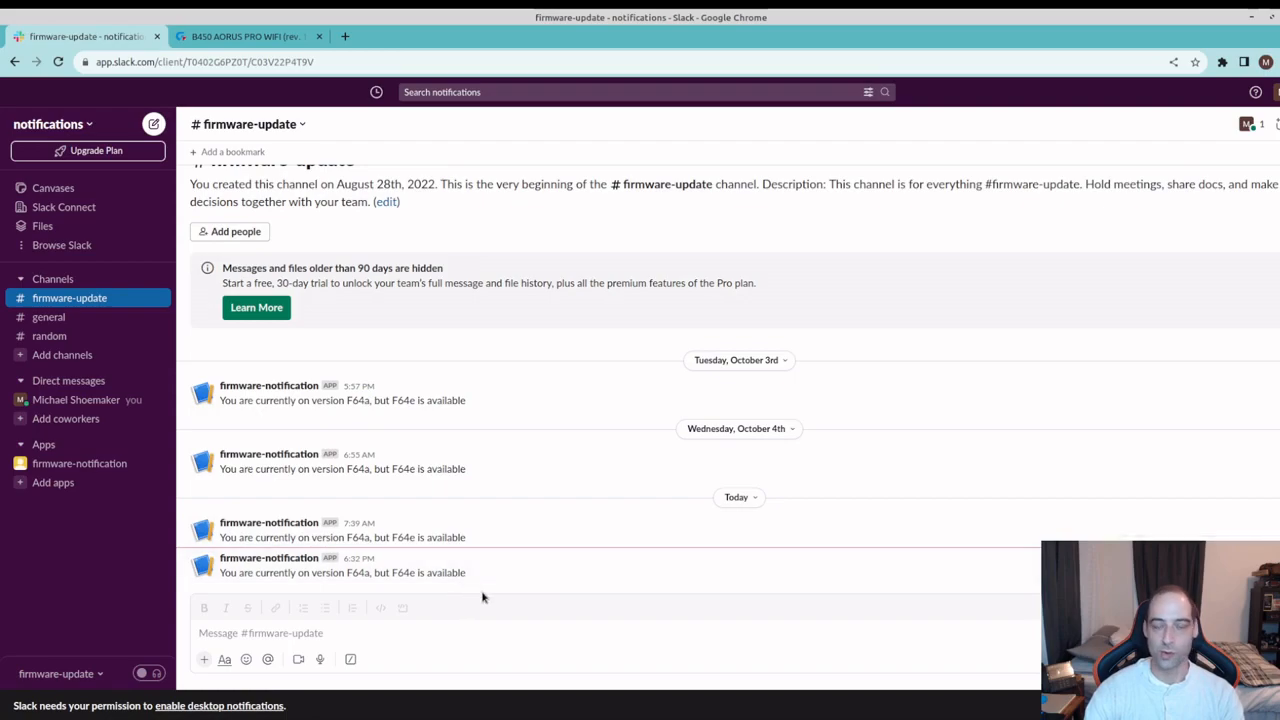
{"action": "mouse_move", "coordinate": [490, 595]}
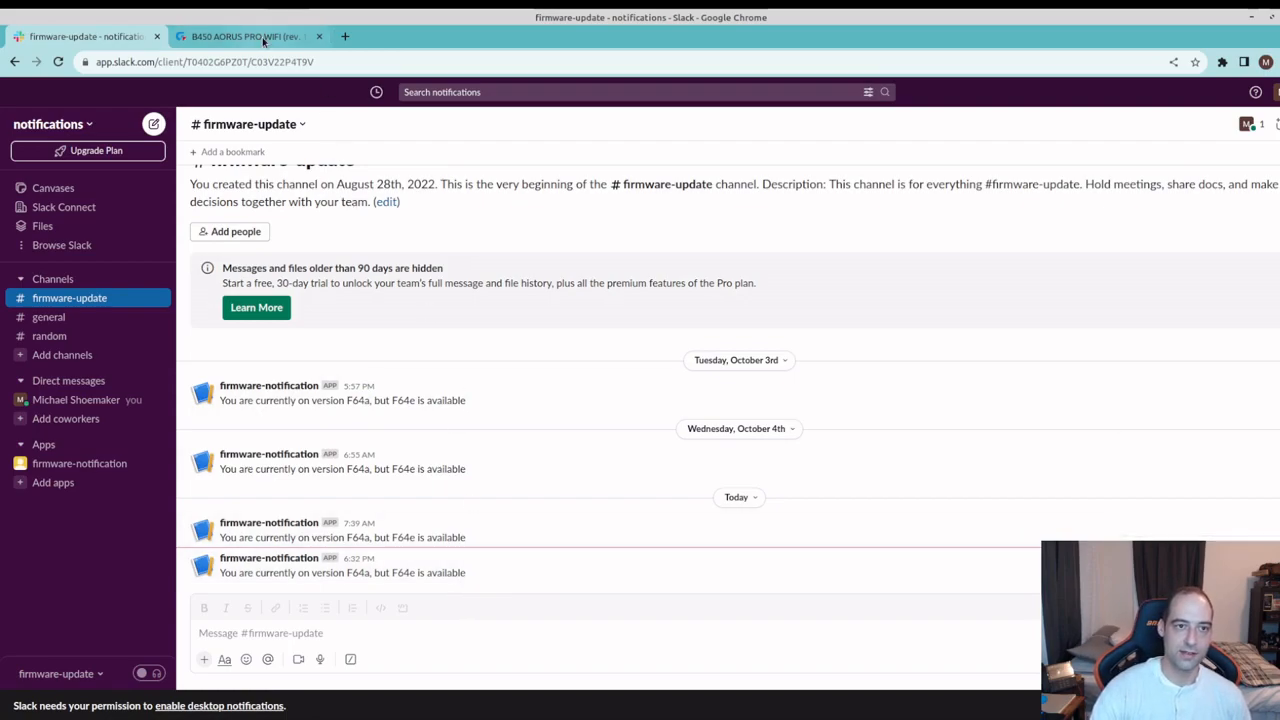
Step: Return to the GIGABYTE B450 AORUS PRO WIFI BIOS downloads page listing F64e (Sep 21, 2023)
{"action": "left_click", "coordinate": [245, 36]}
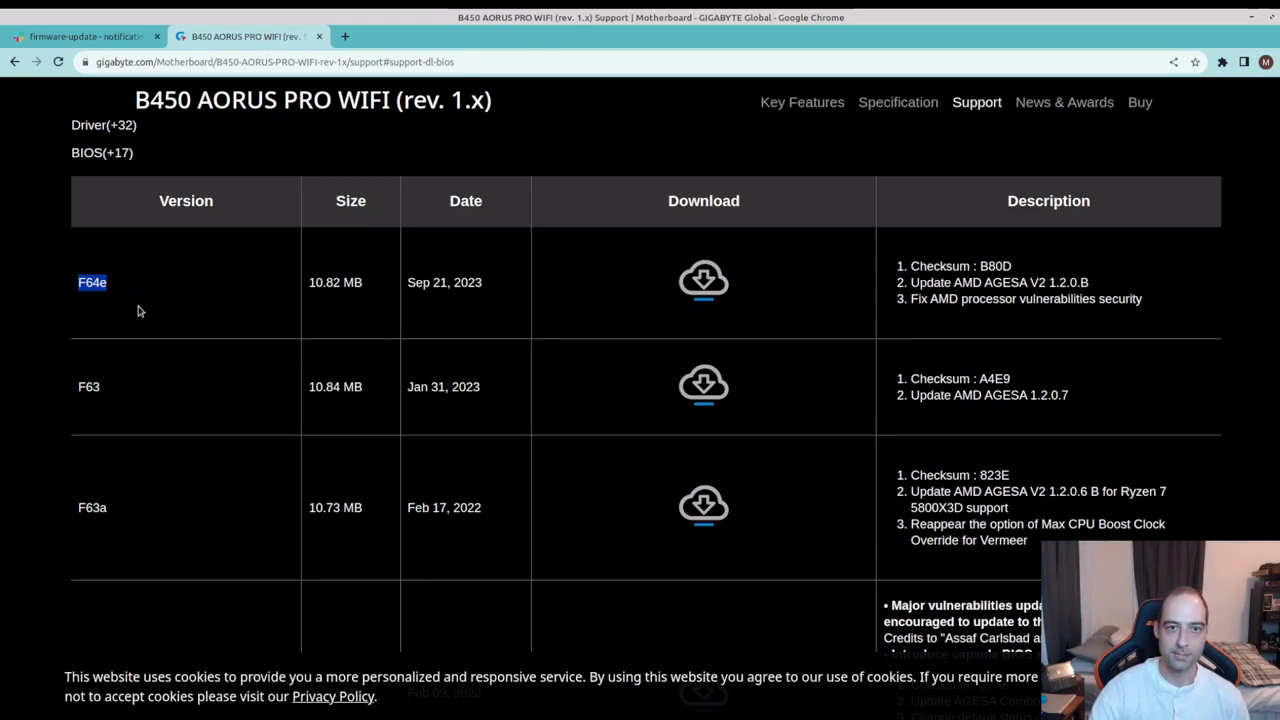
{"action": "mouse_move", "coordinate": [540, 374]}
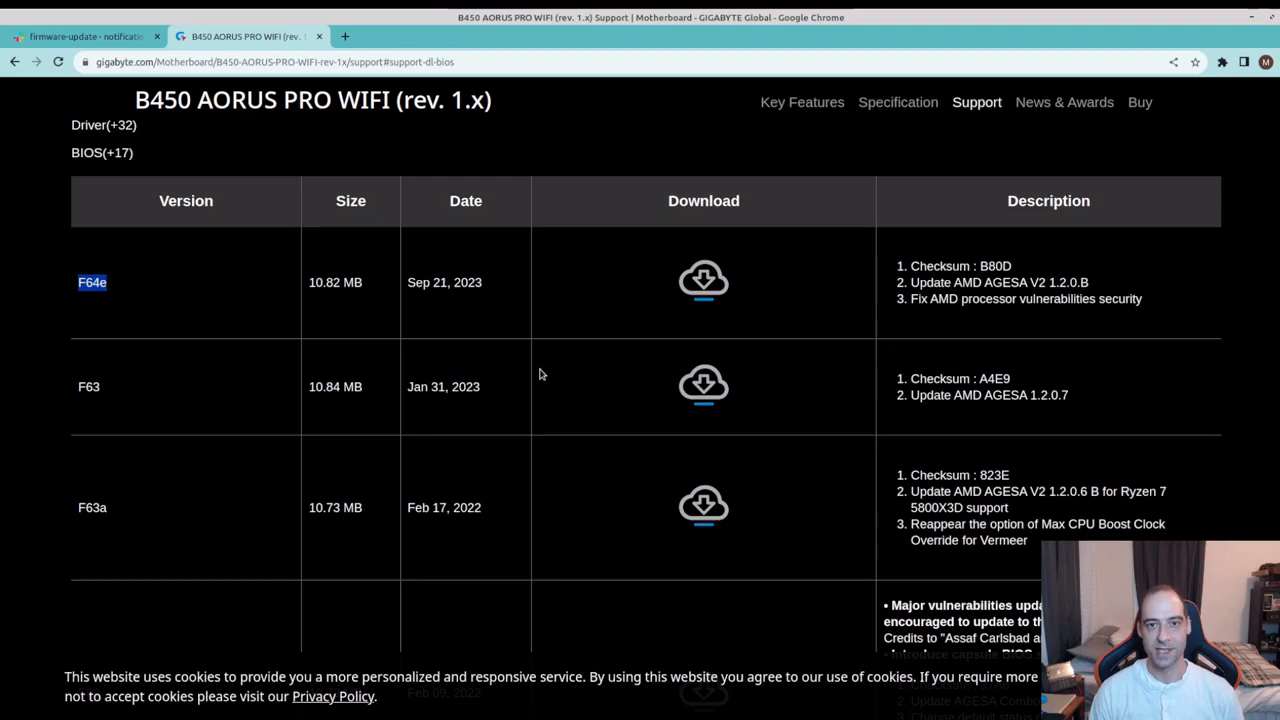
{"action": "mouse_move", "coordinate": [415, 300]}
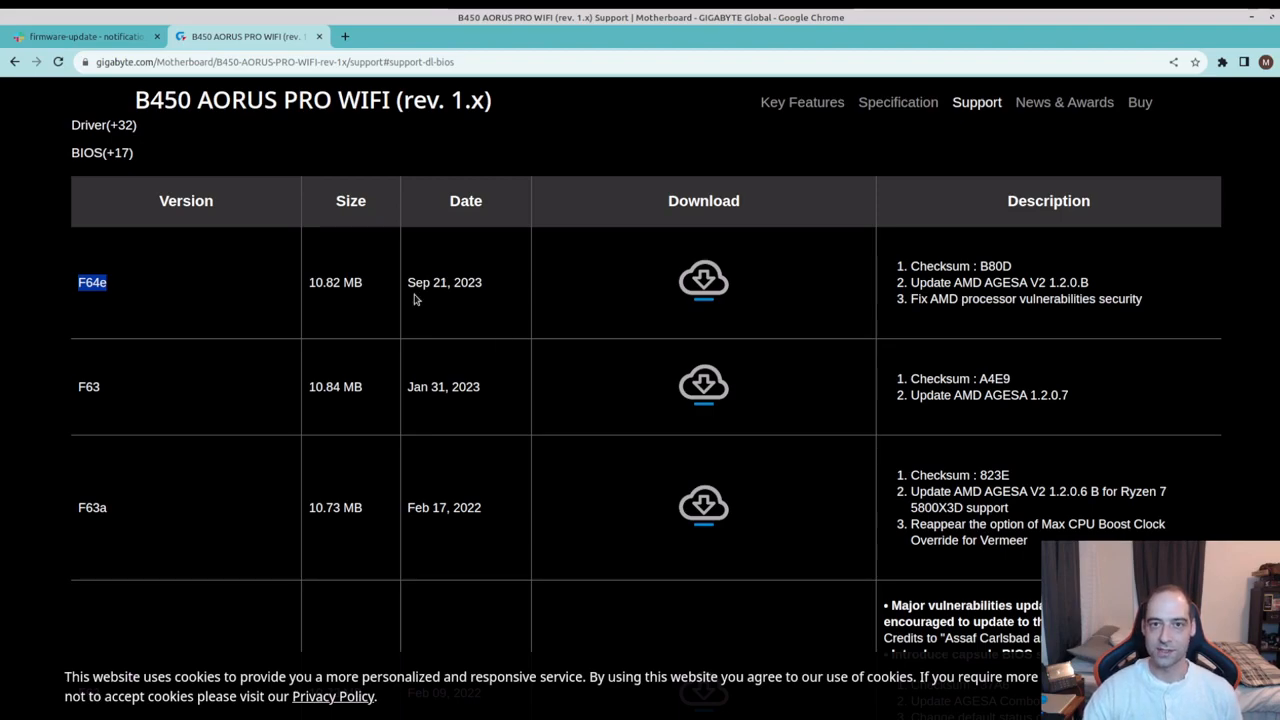